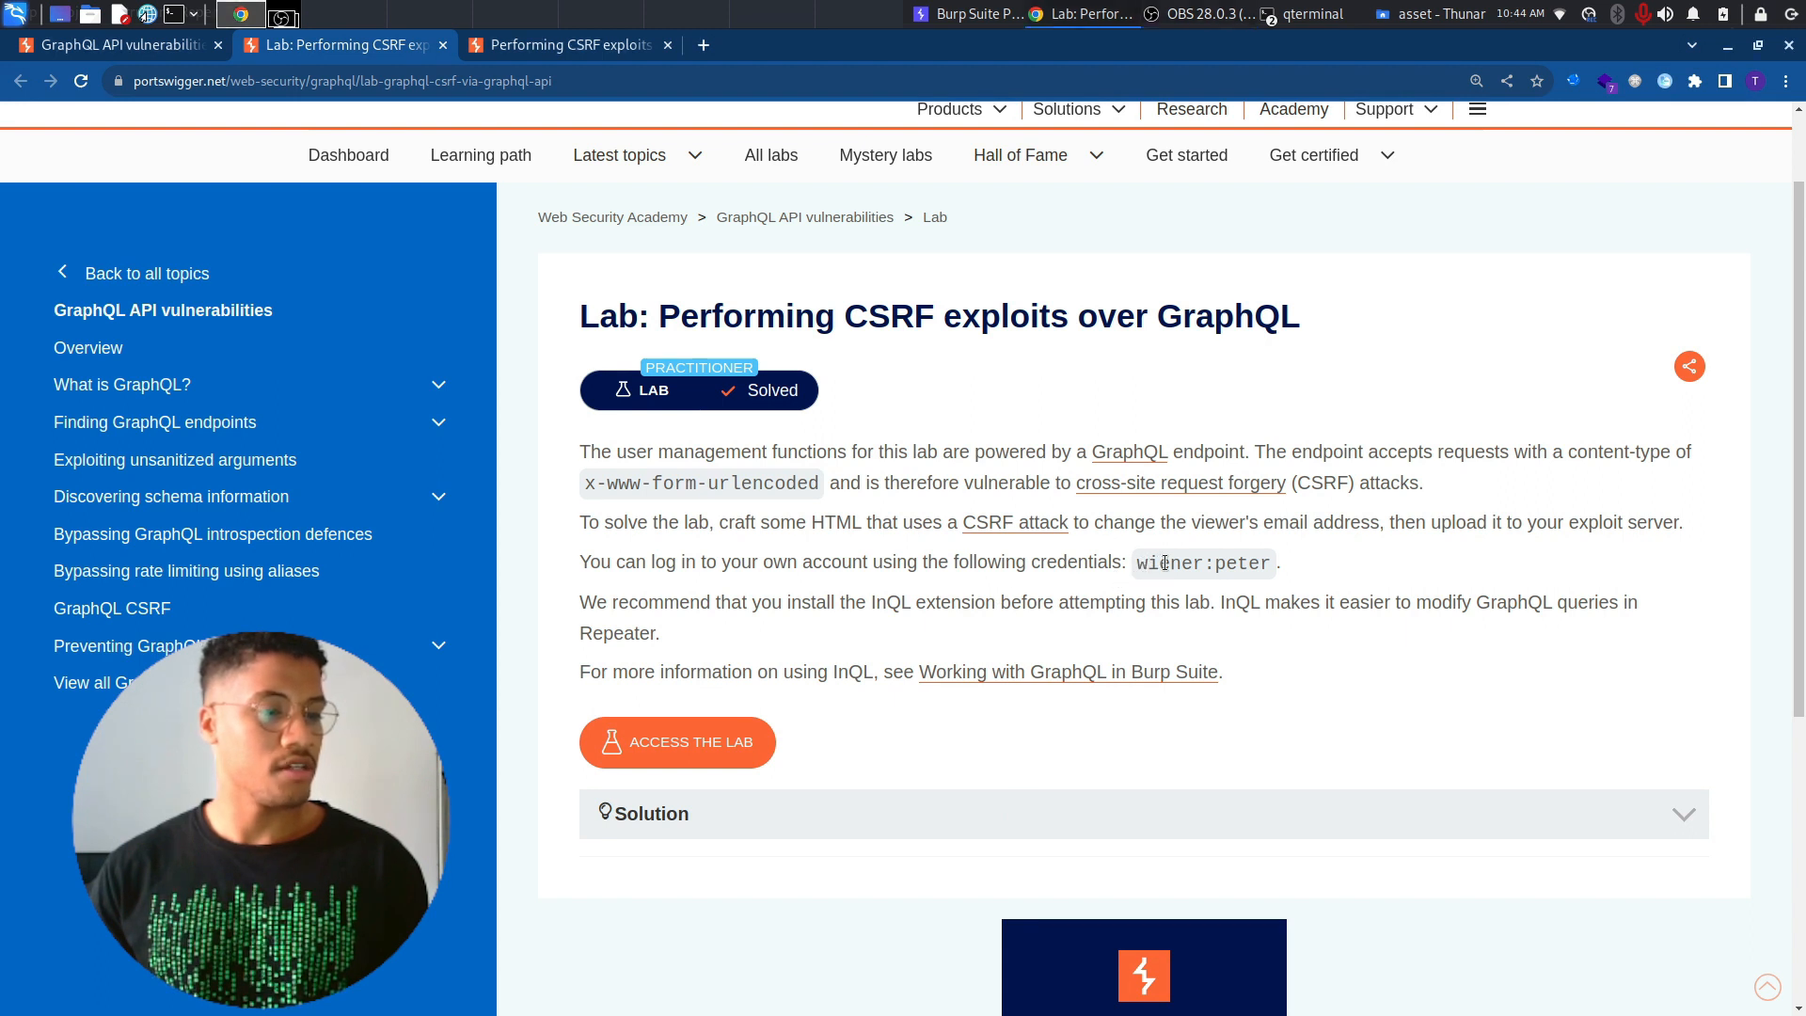
mouse_move(1322, 637)
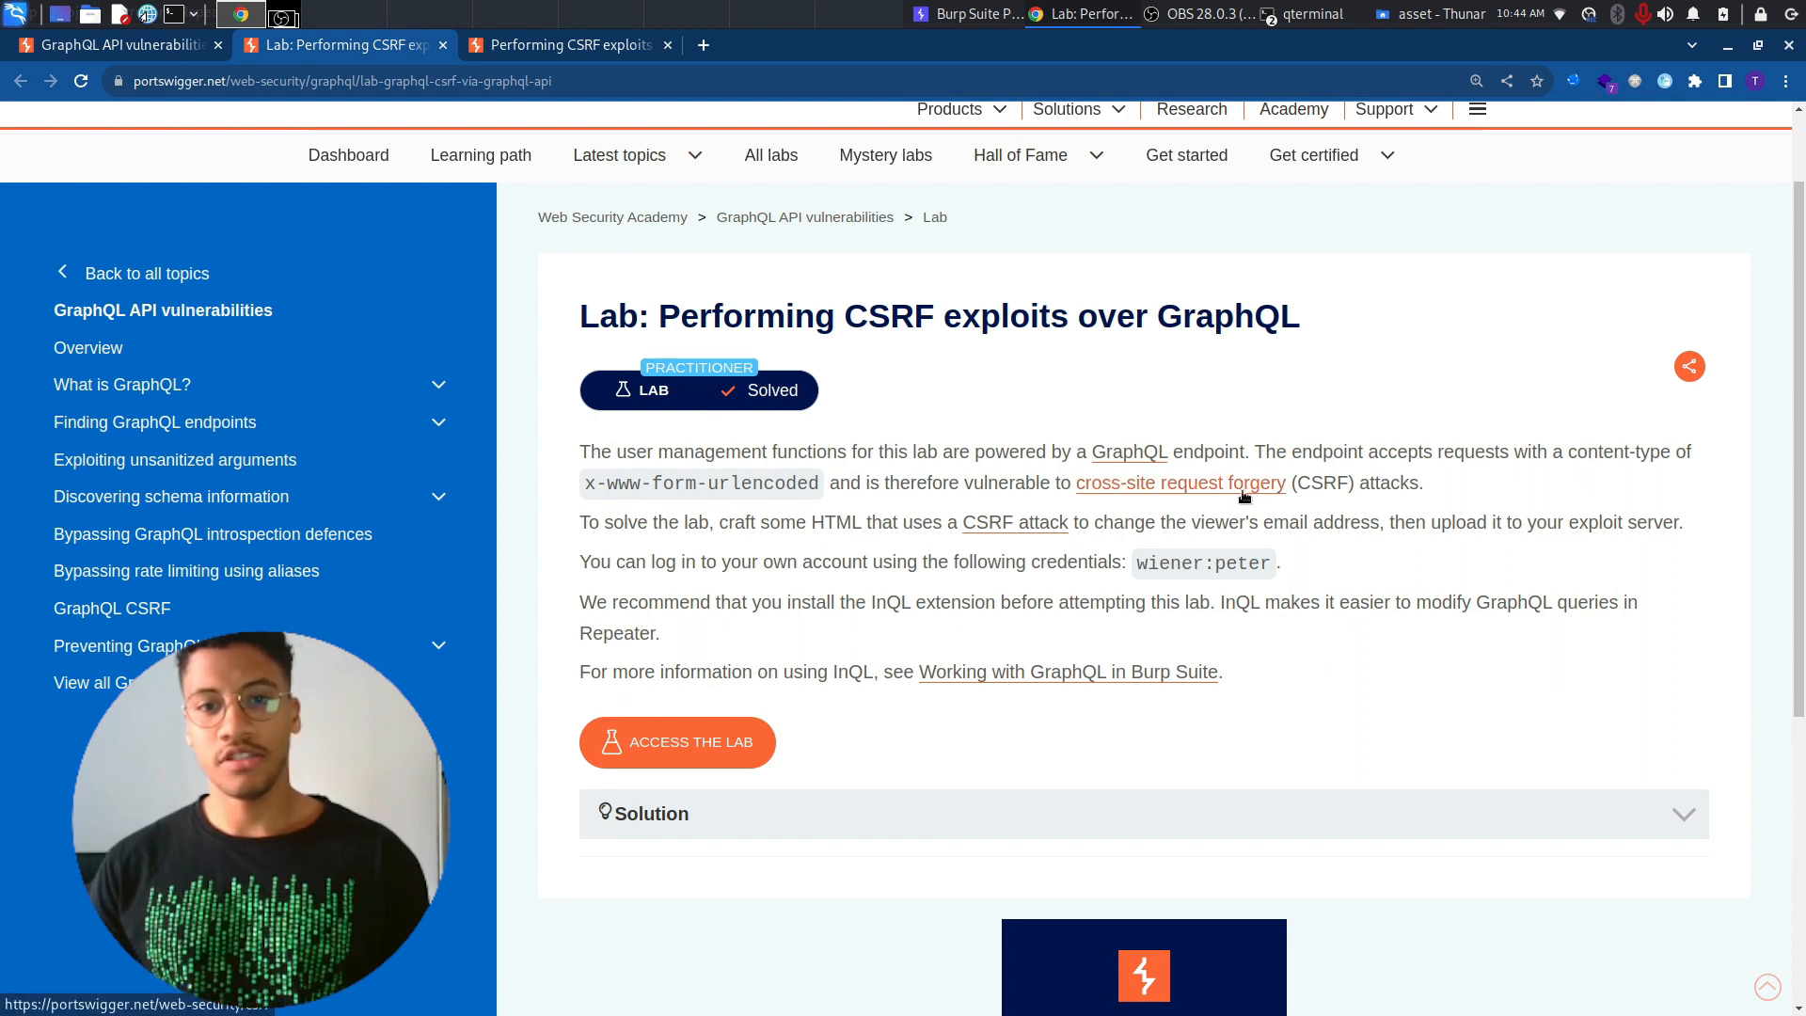
mouse_move(1023, 441)
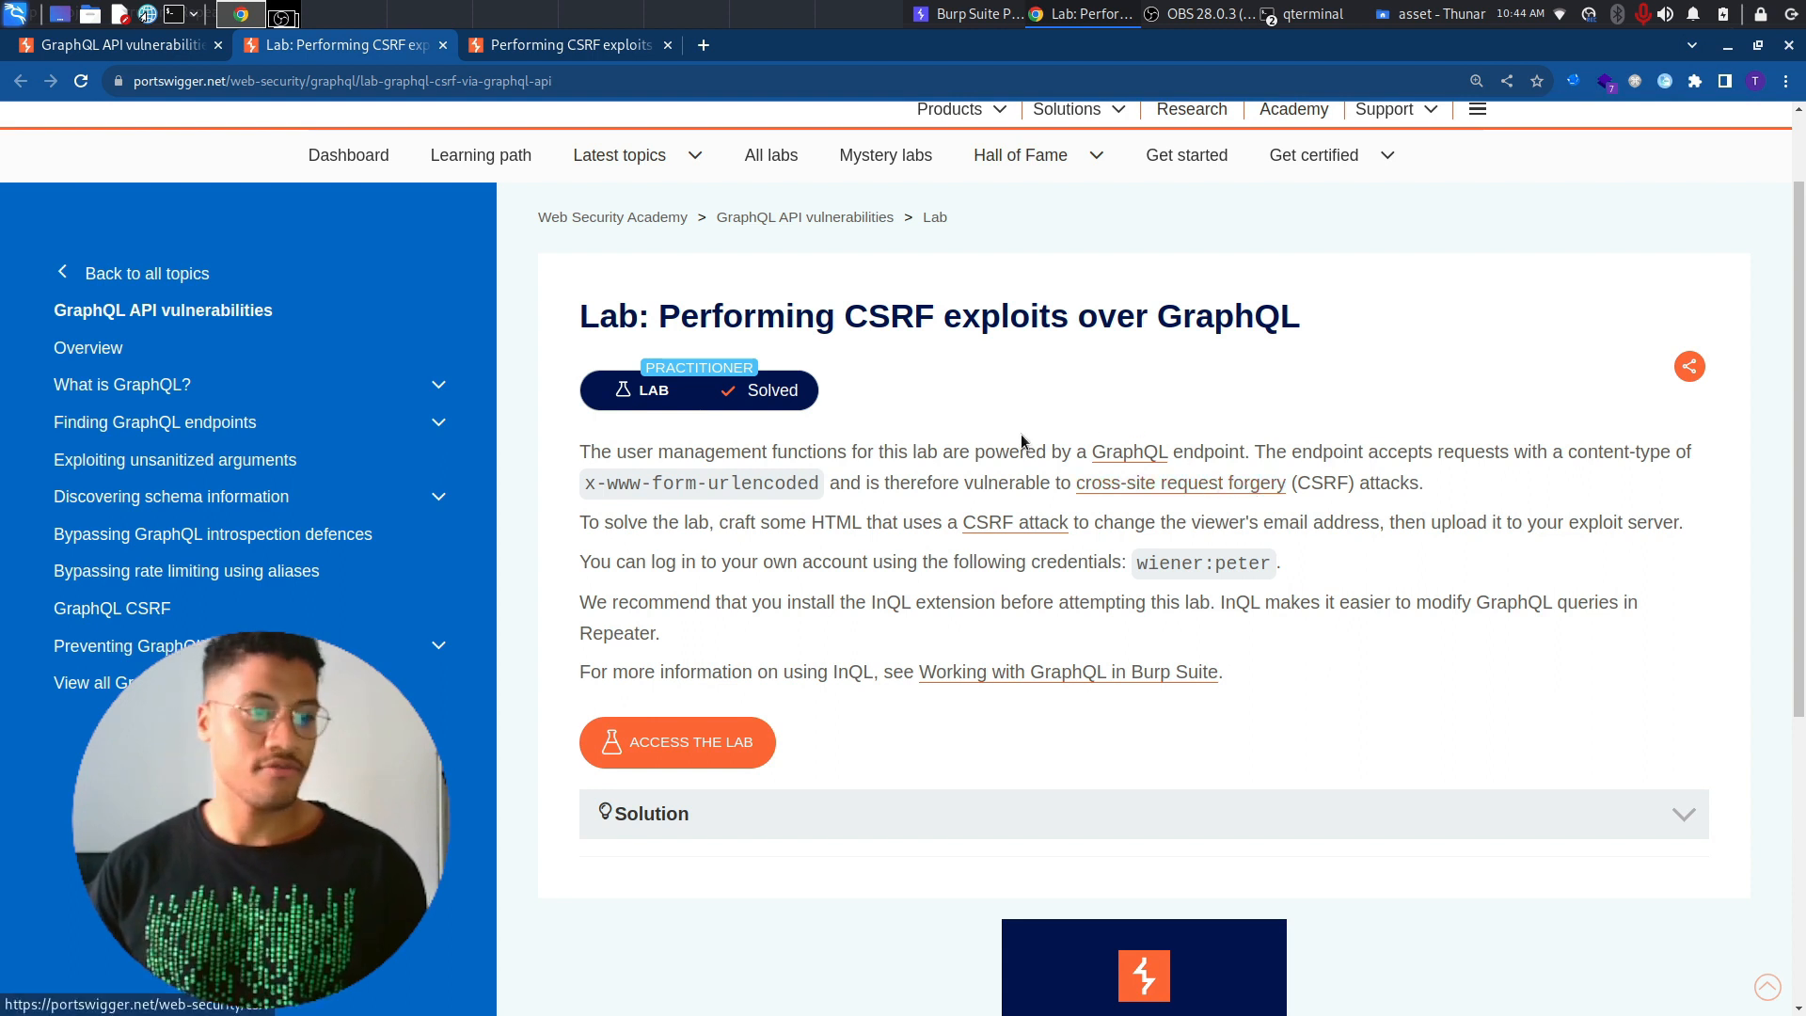
mouse_move(1350, 564)
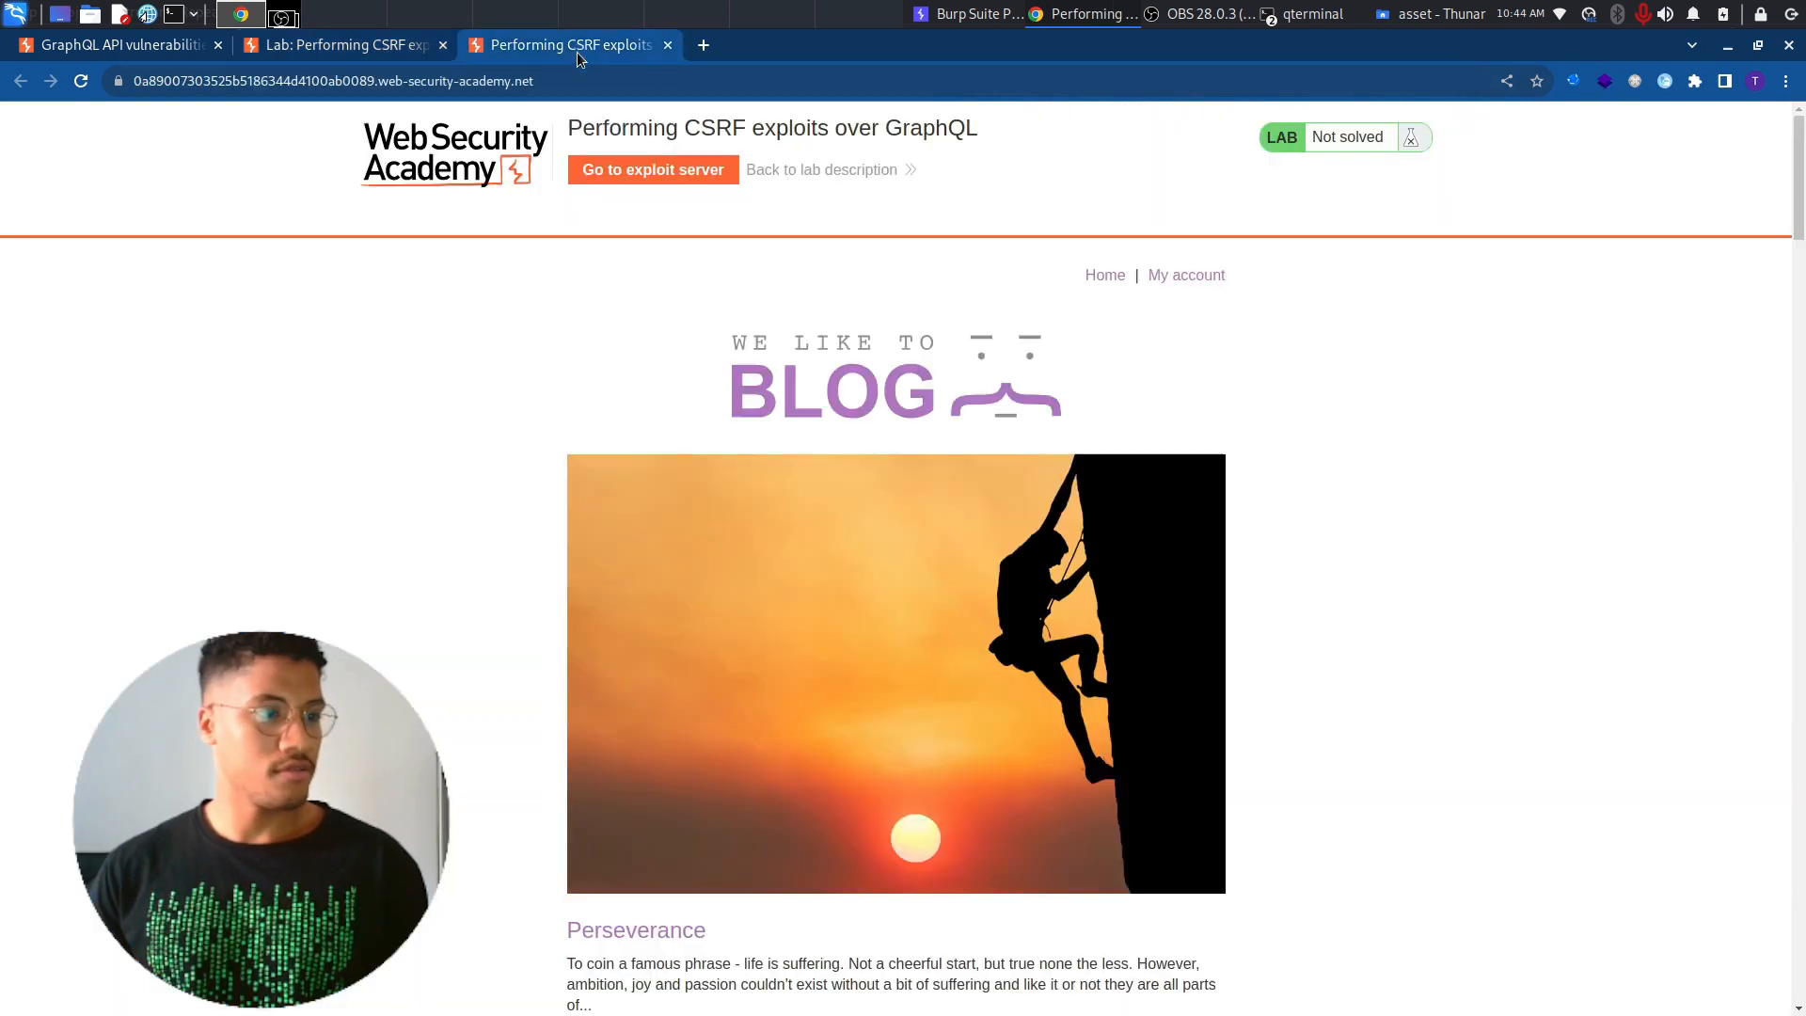
click(1186, 274)
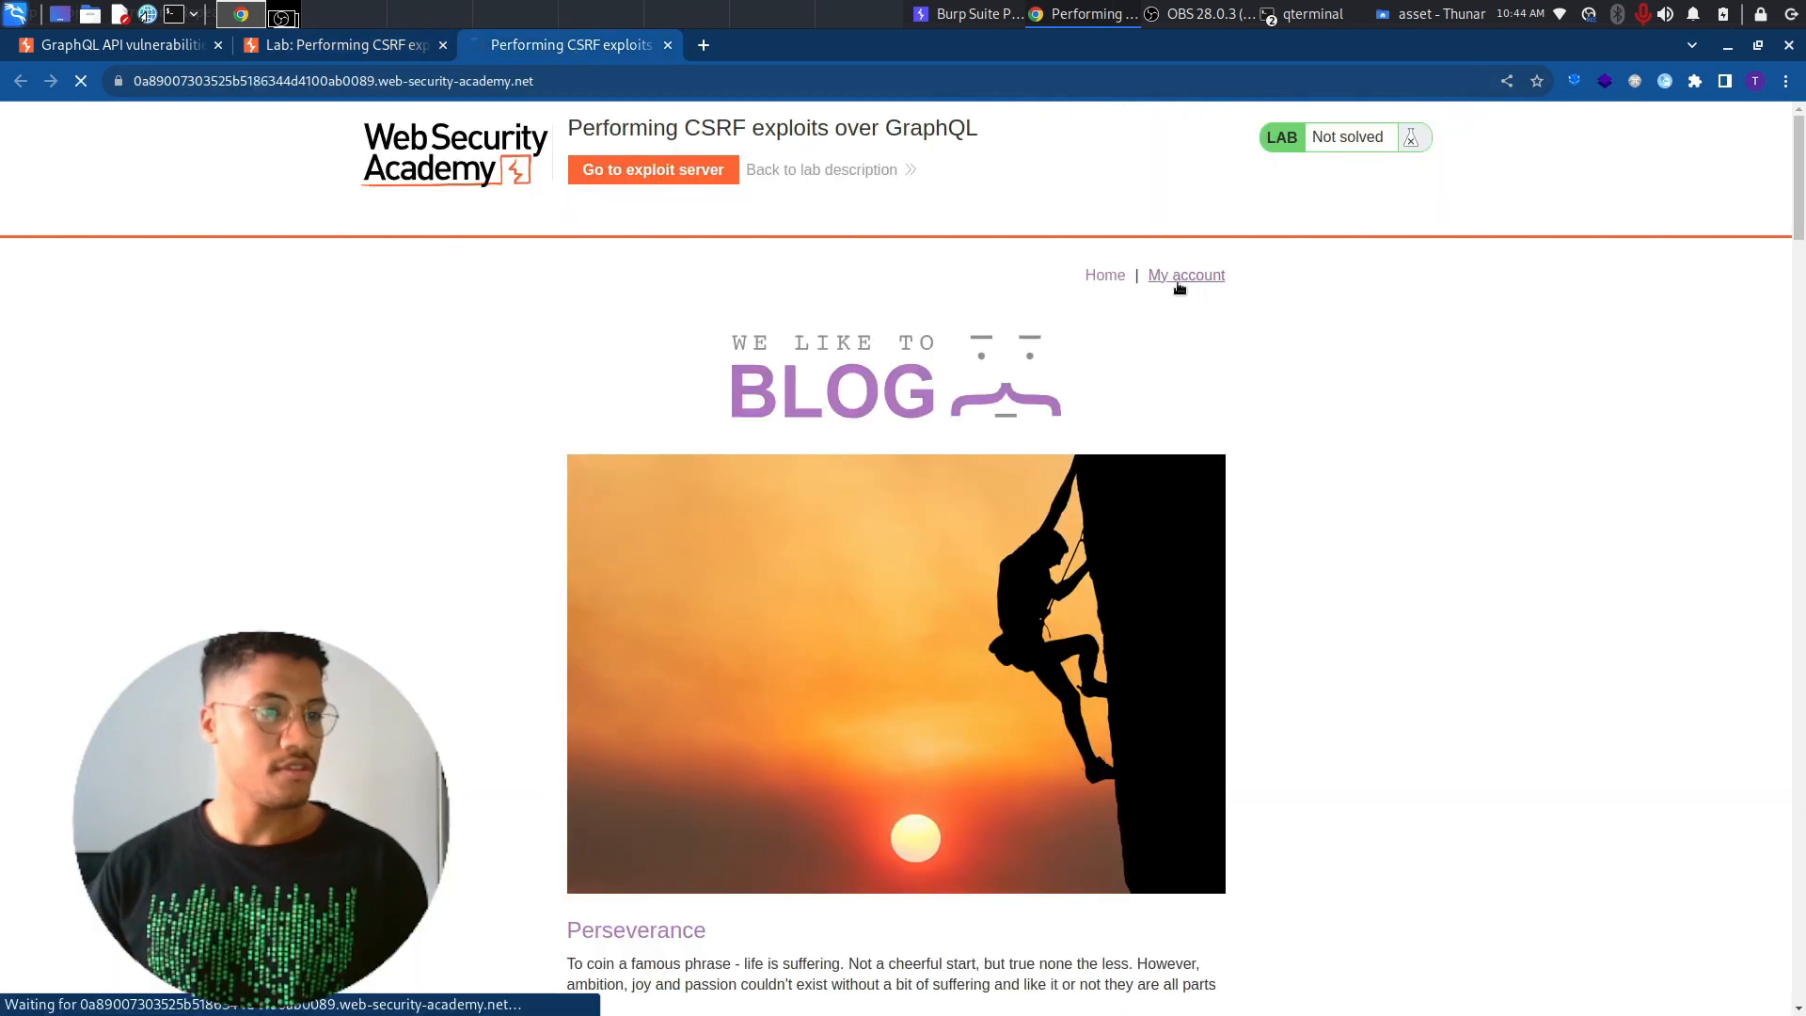
click(1186, 274)
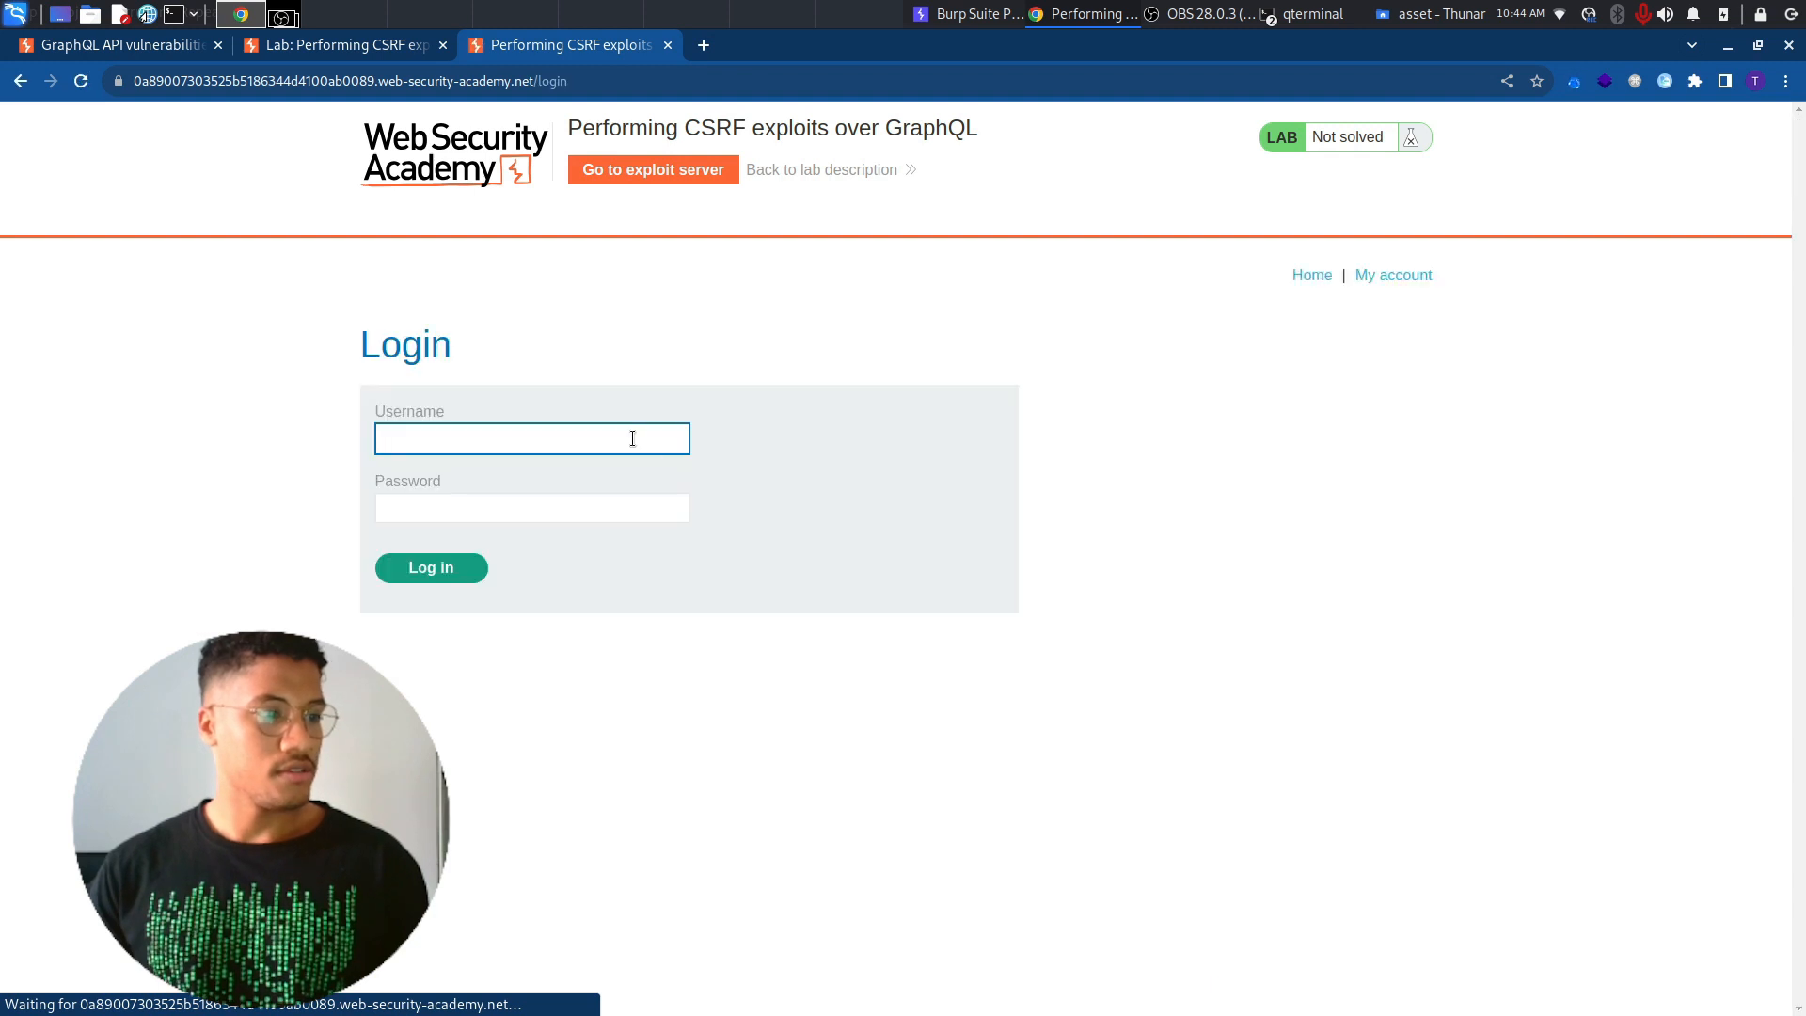
text(wiener)
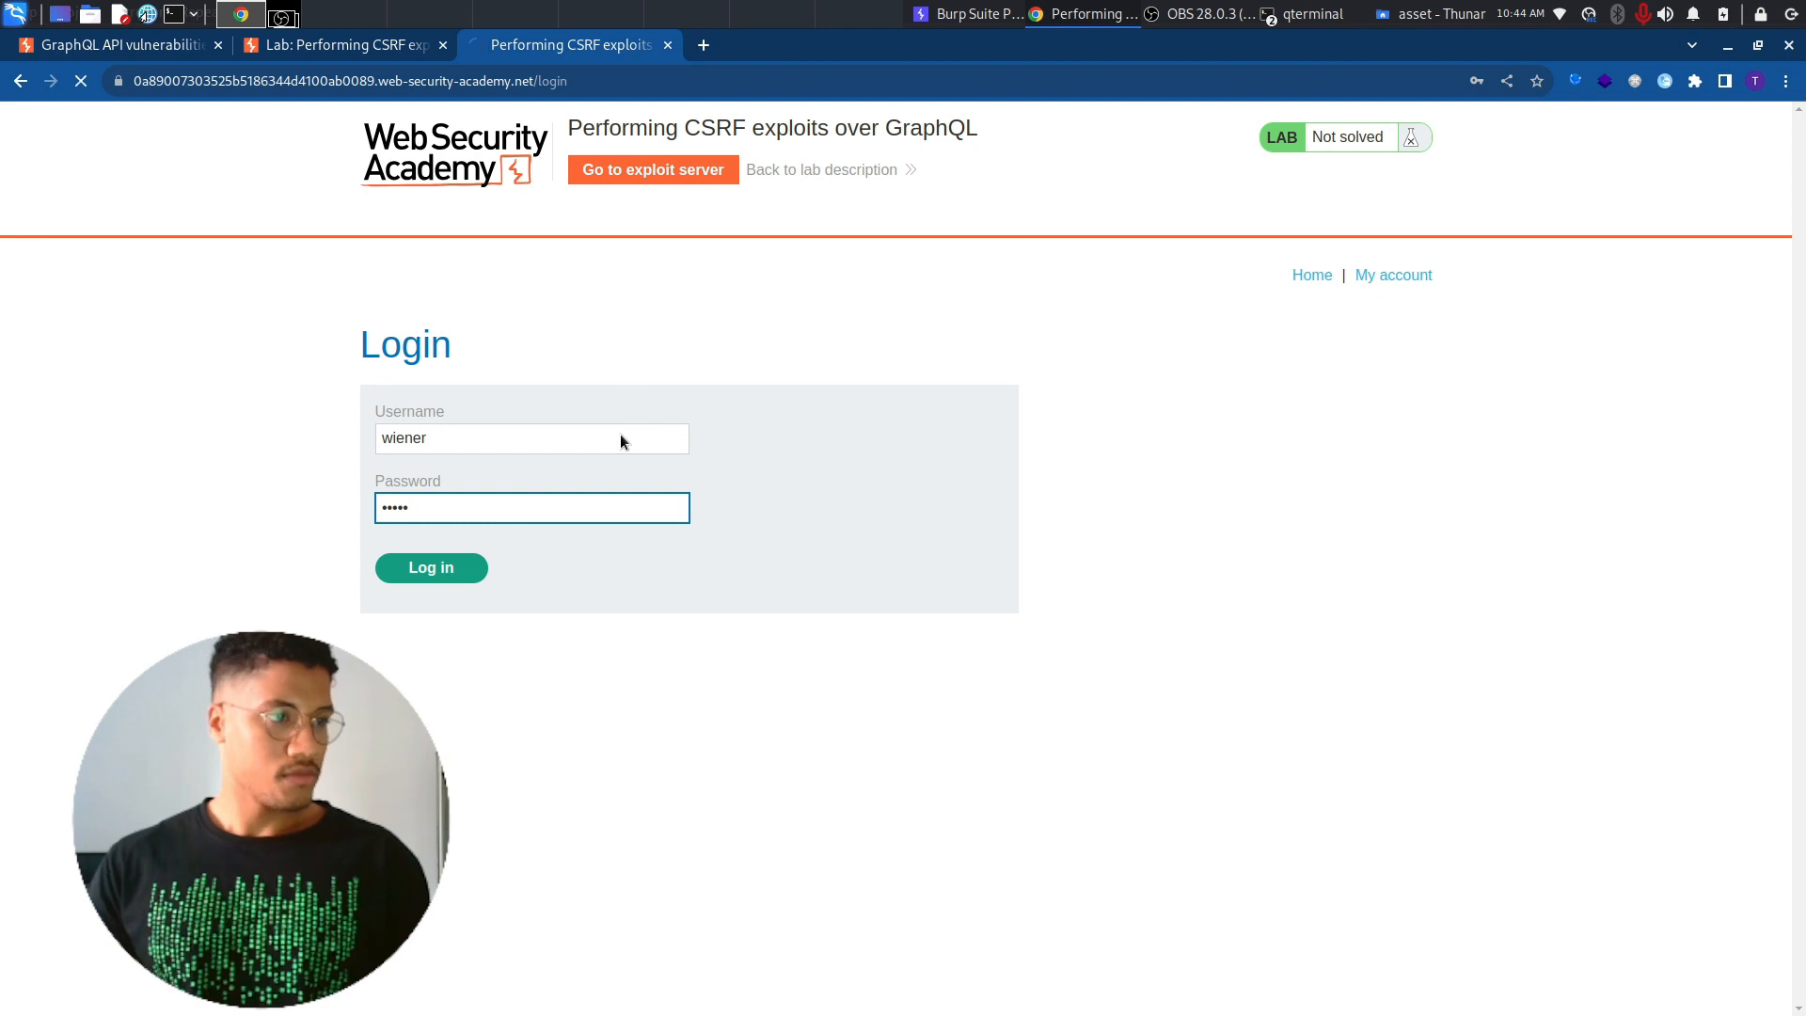
click(431, 566)
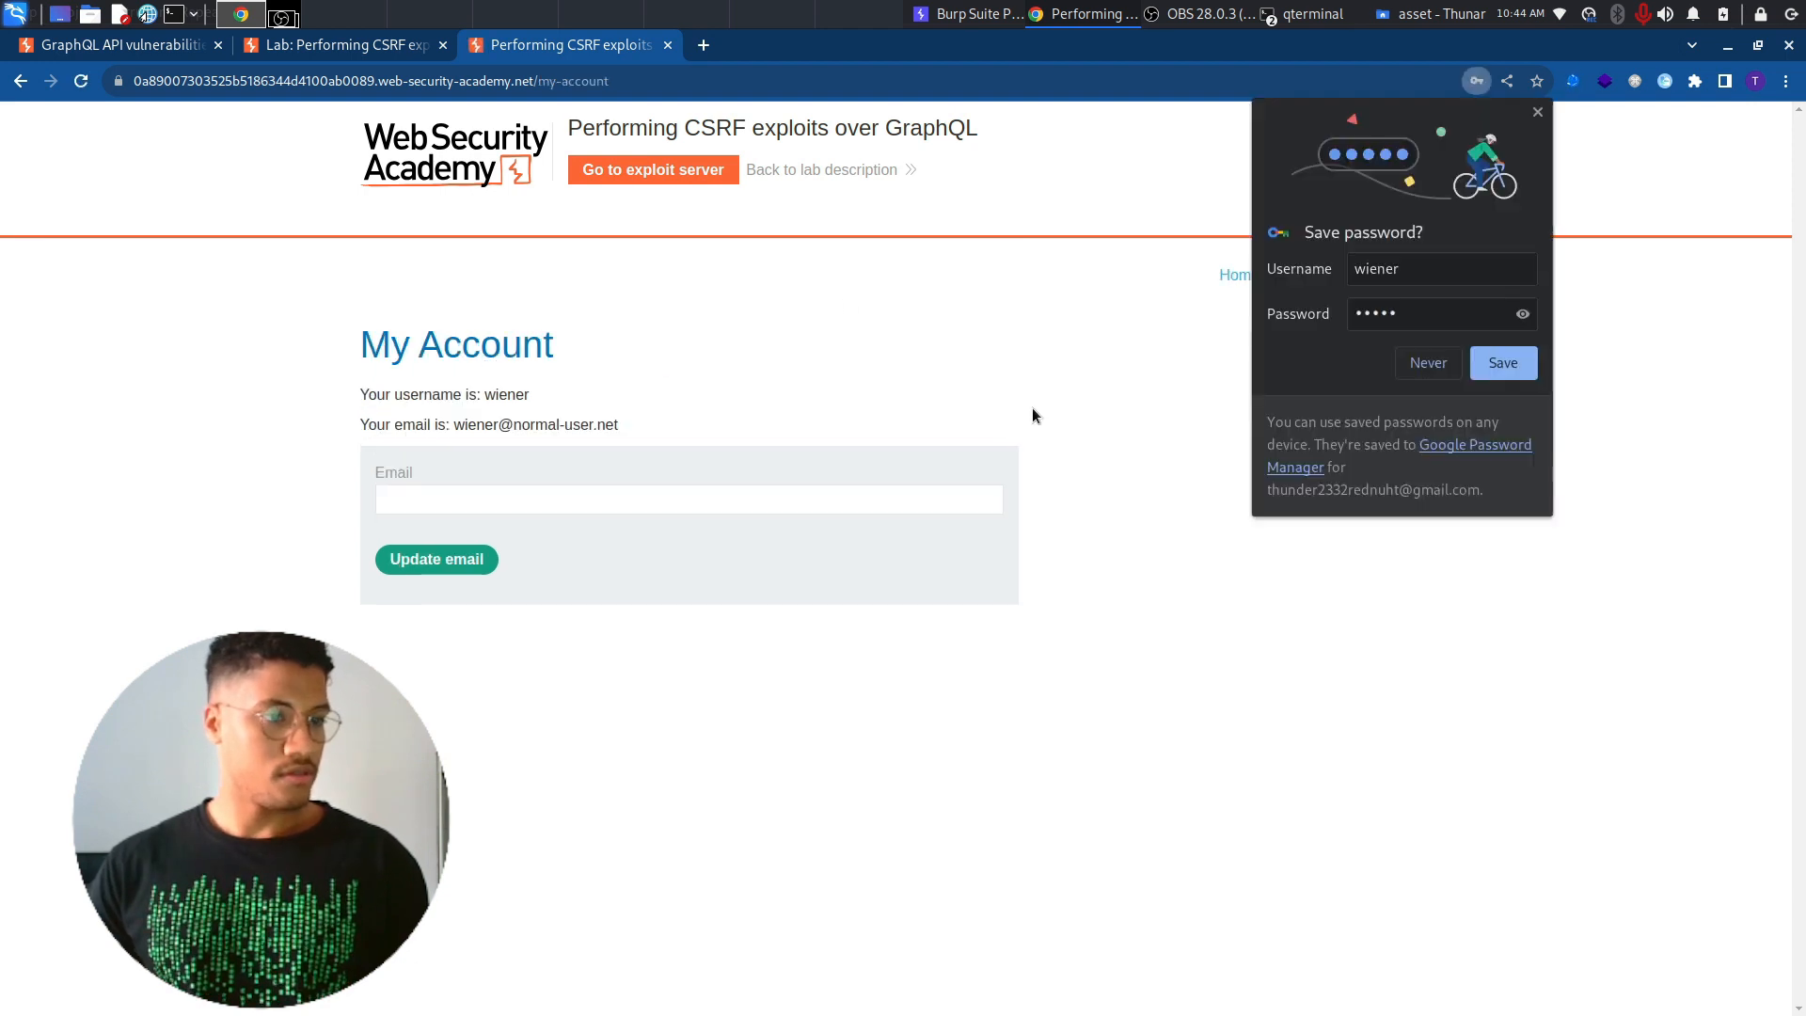
click(688, 498)
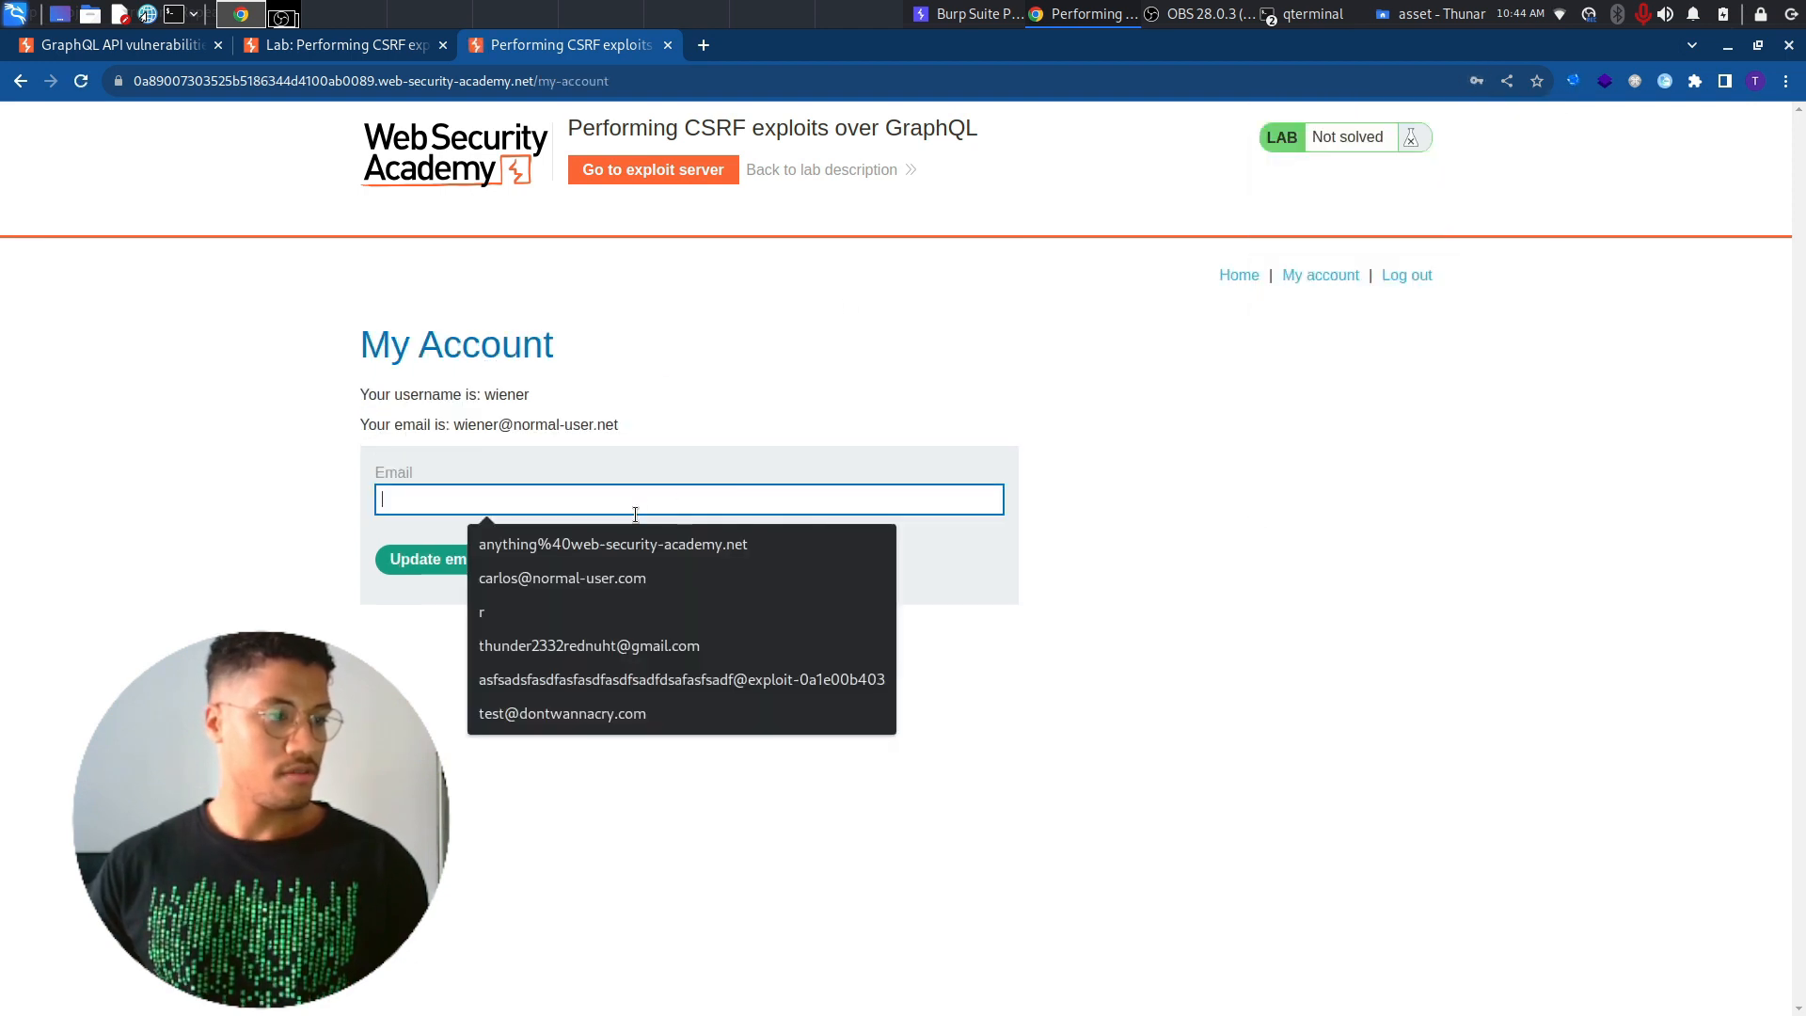
click(563, 579)
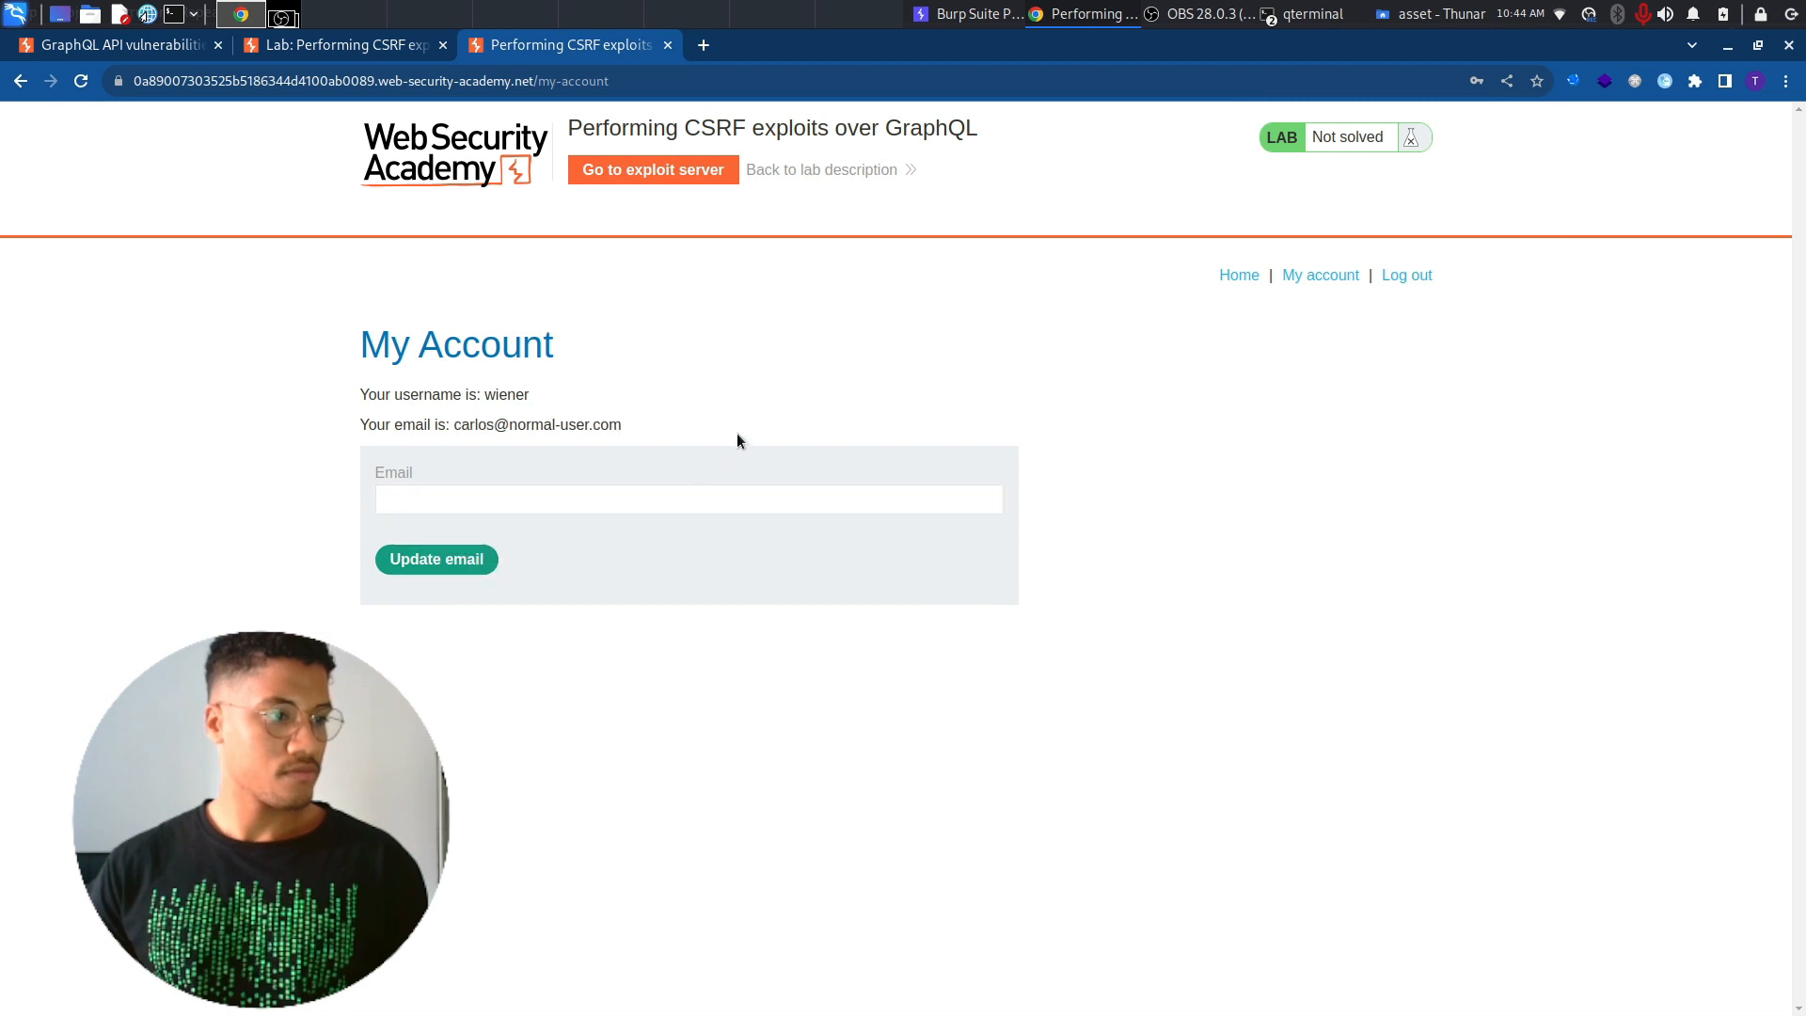
mouse_move(1035, 198)
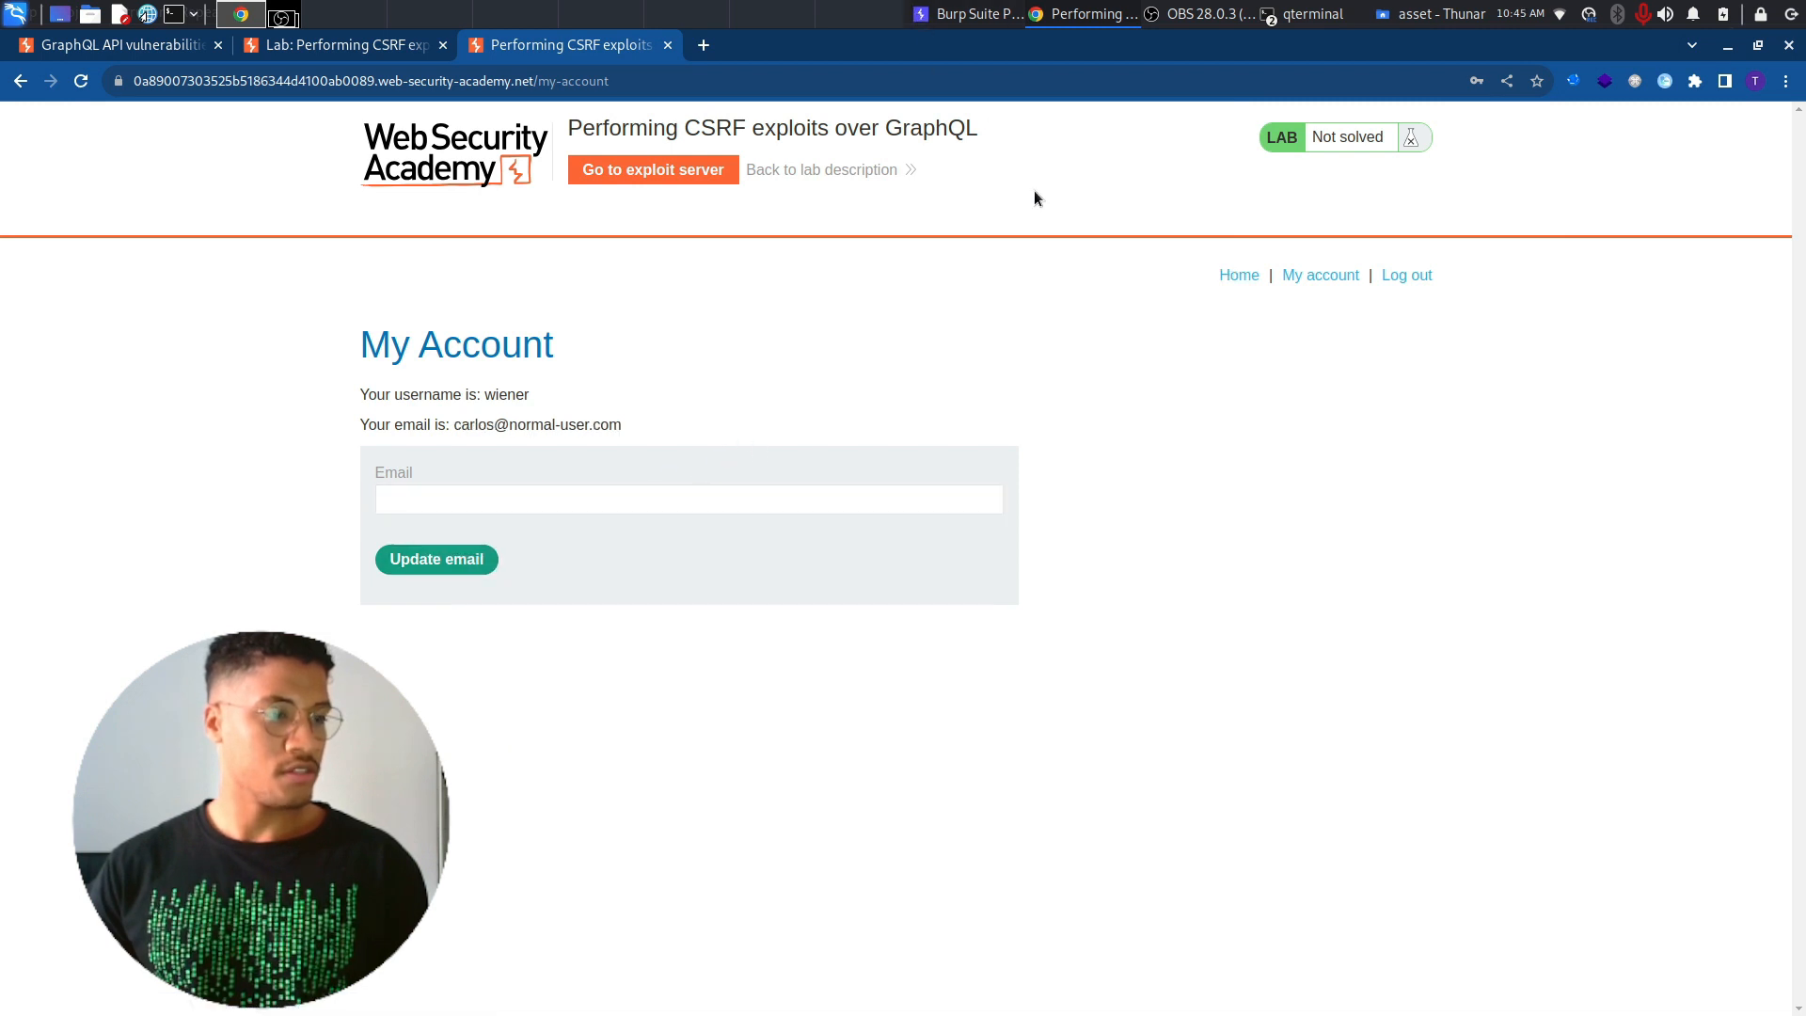
mouse_move(973, 14)
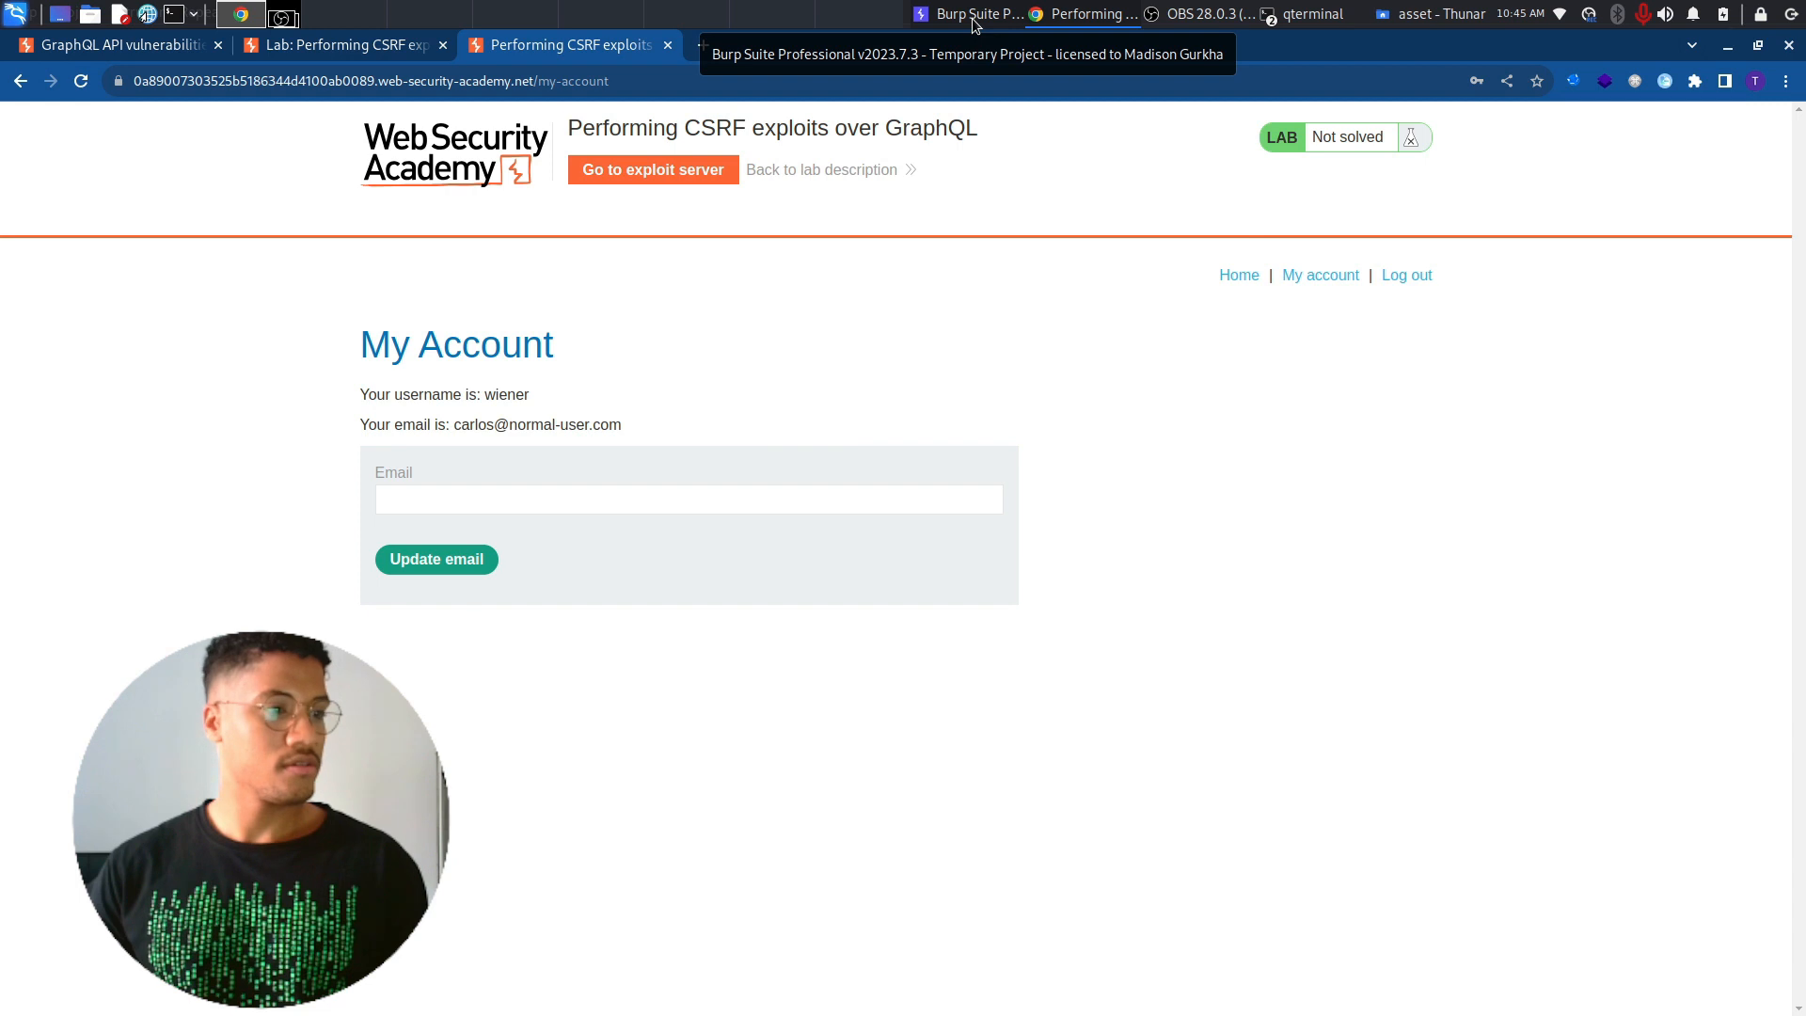
- Send the captured graphql/v1 changeEmail request from the Site map to Repeater
click(974, 14)
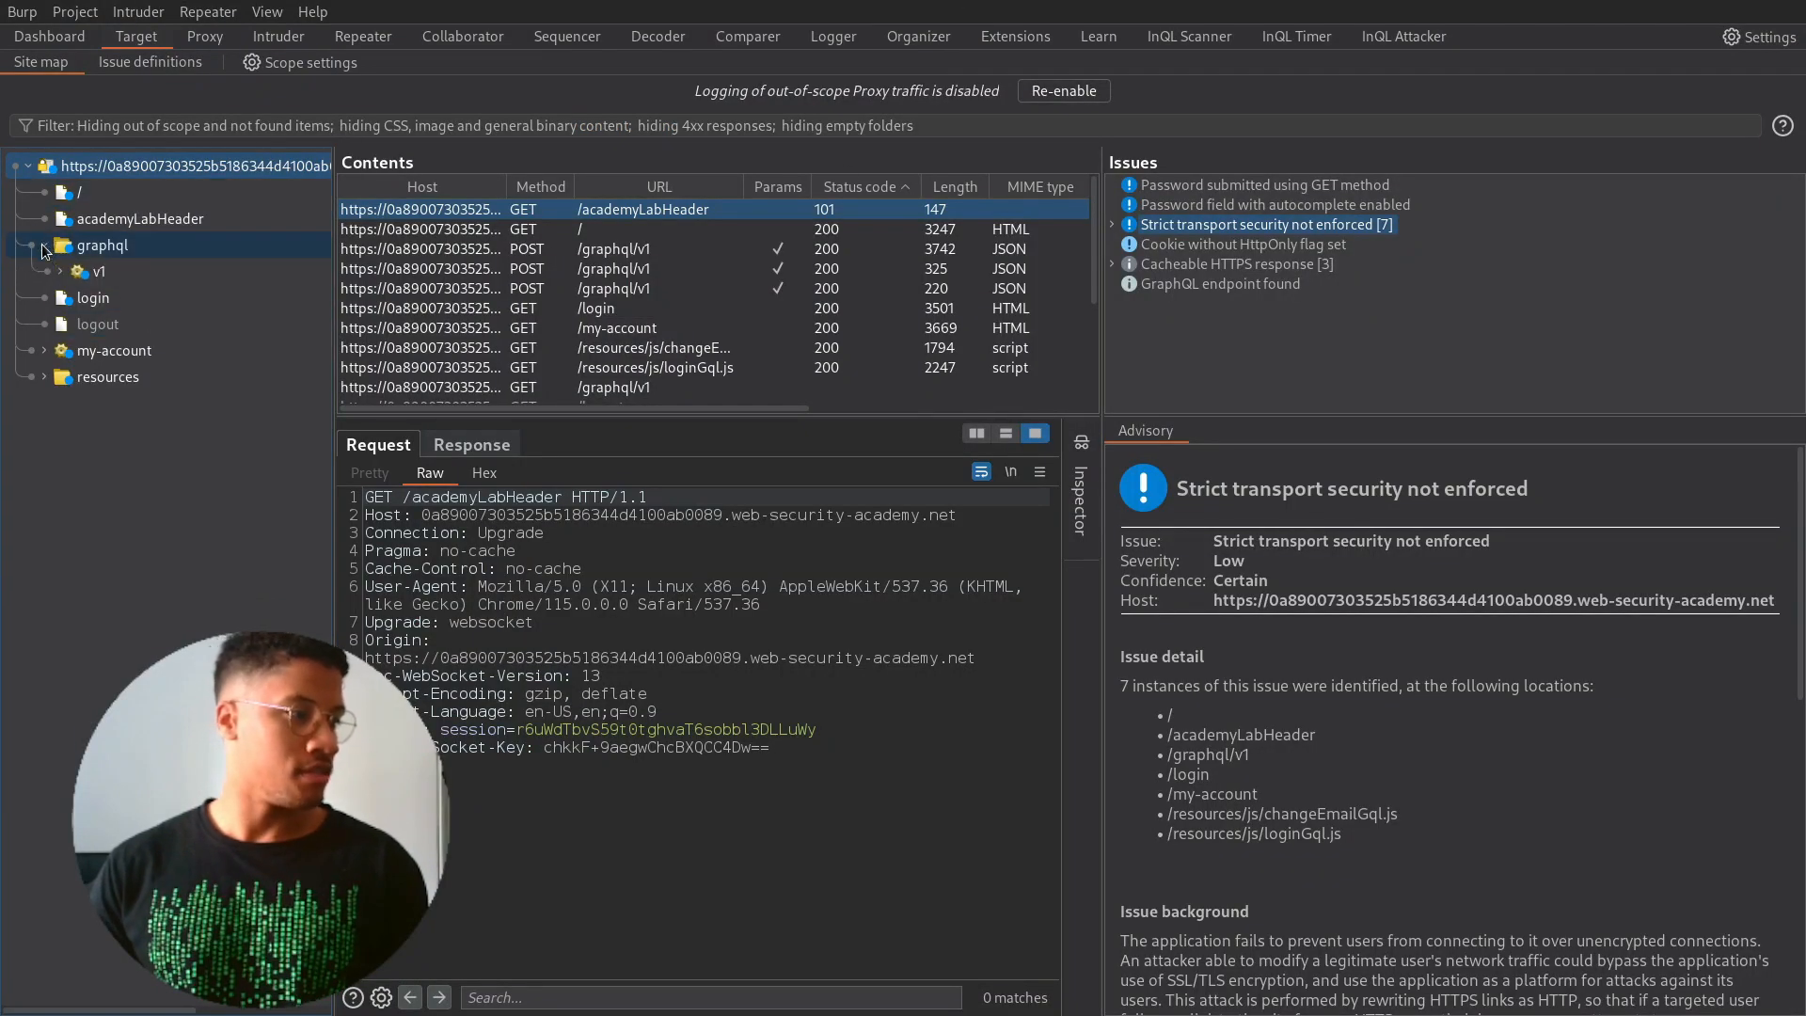
click(62, 271)
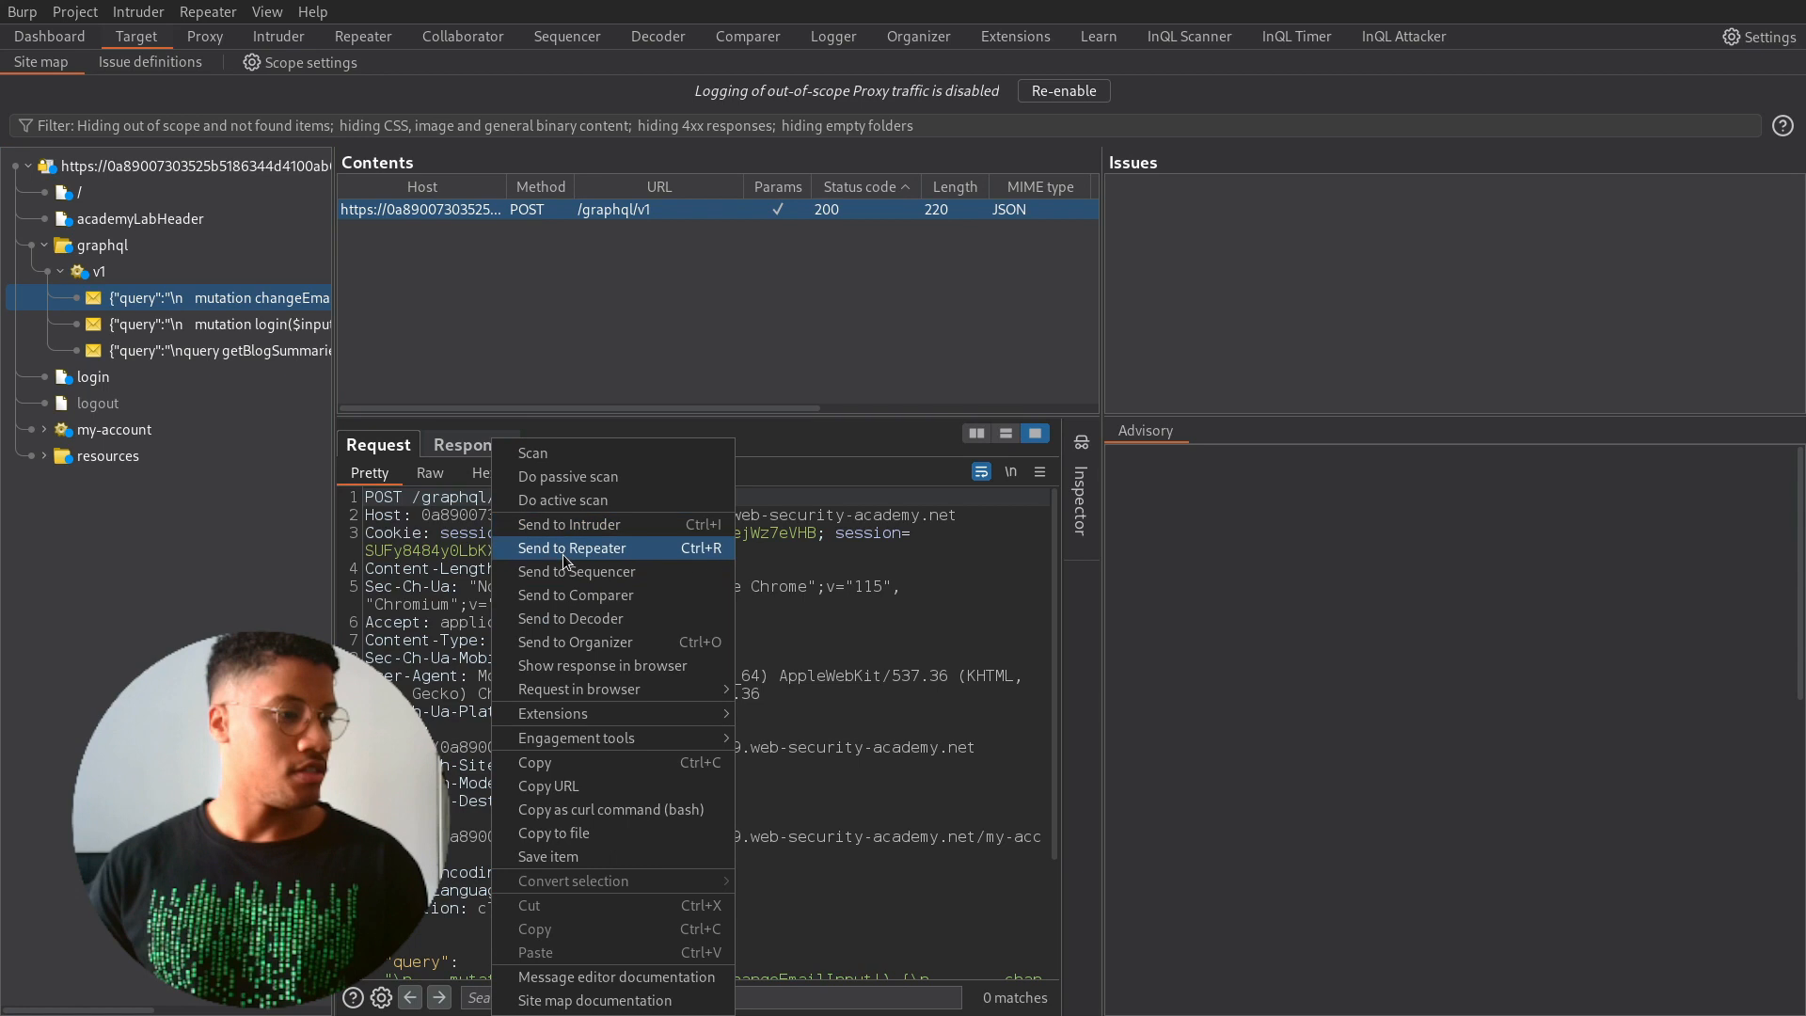
click(572, 547)
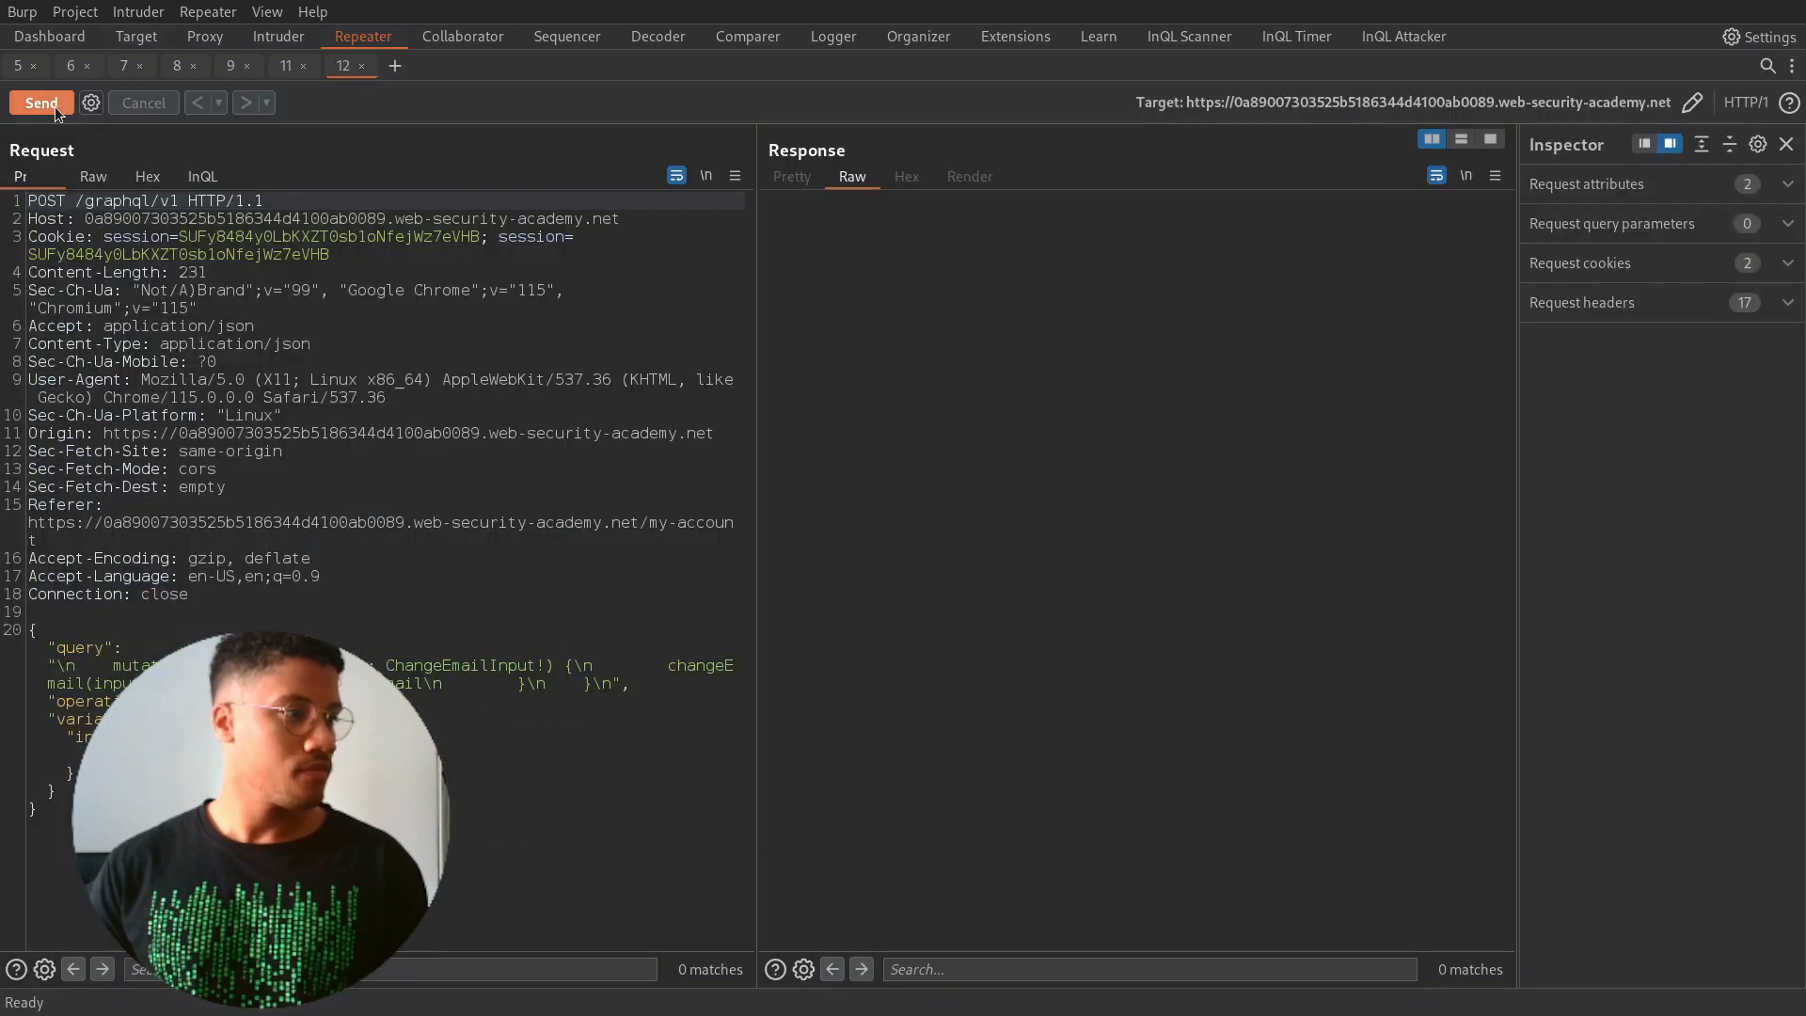
- Resend changeEmail as form-urlencoded with an empty body, getting 400 'Query not present'
click(40, 102)
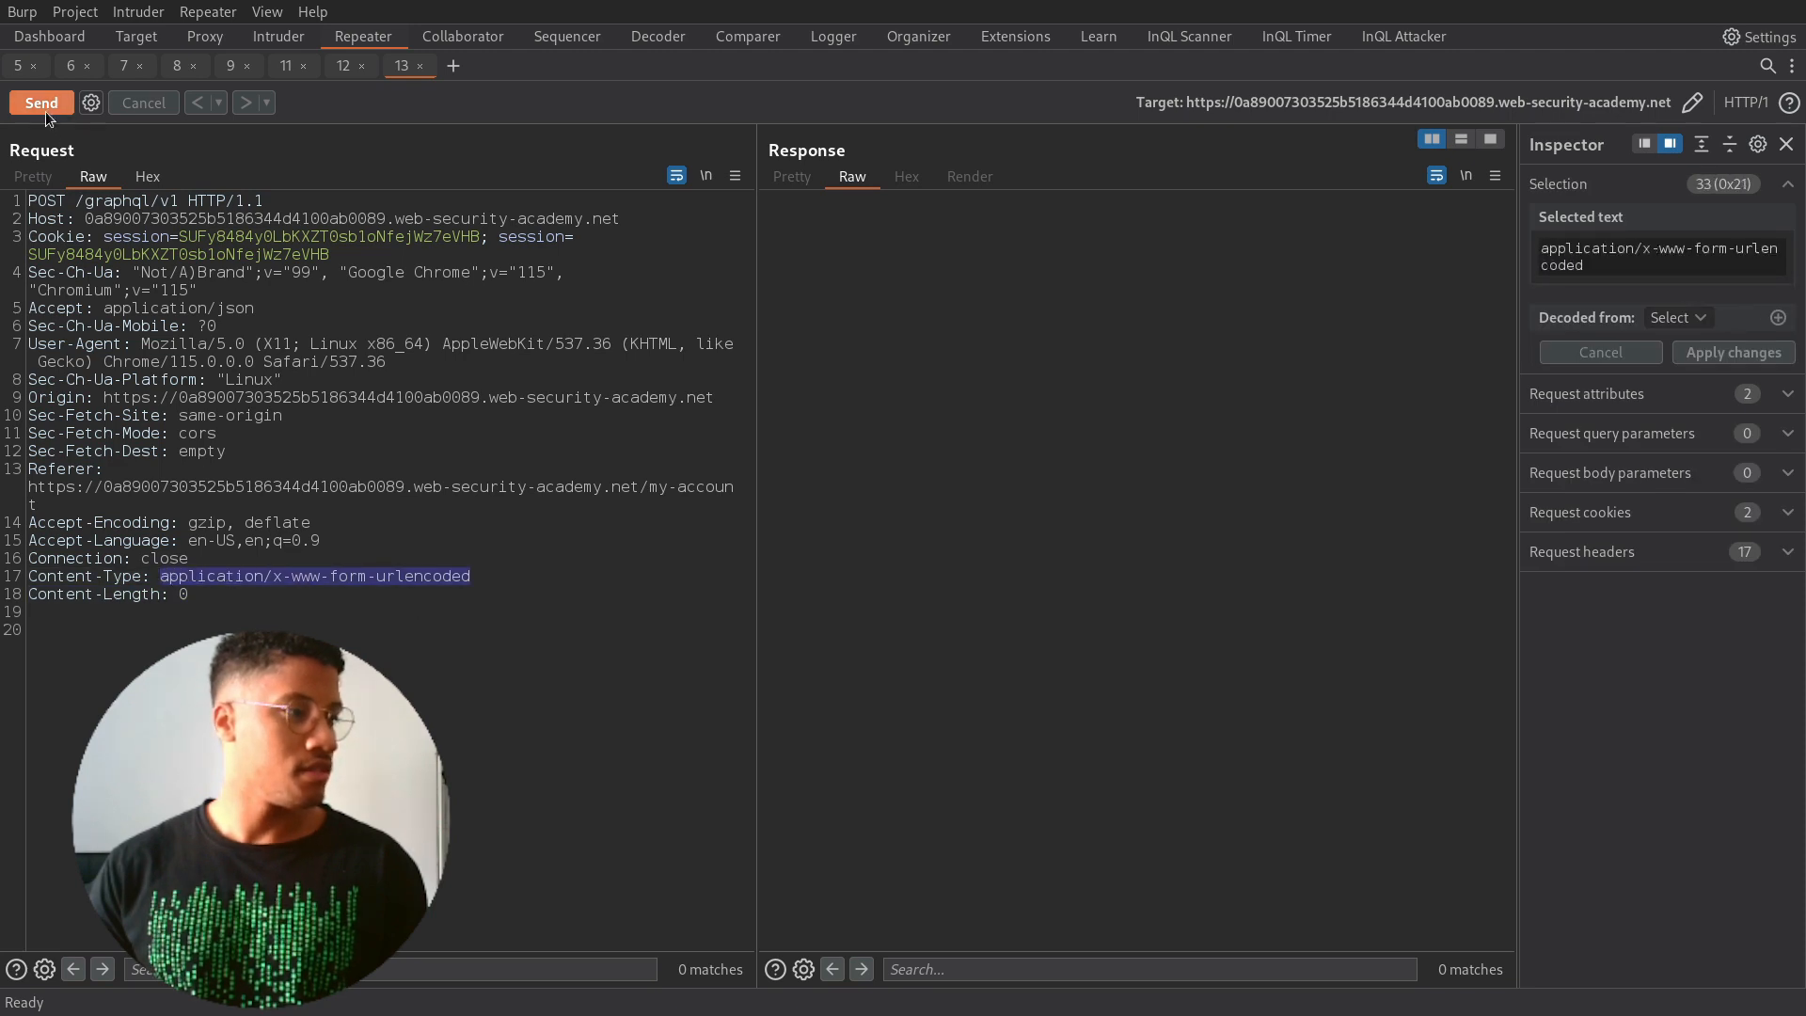
click(41, 102)
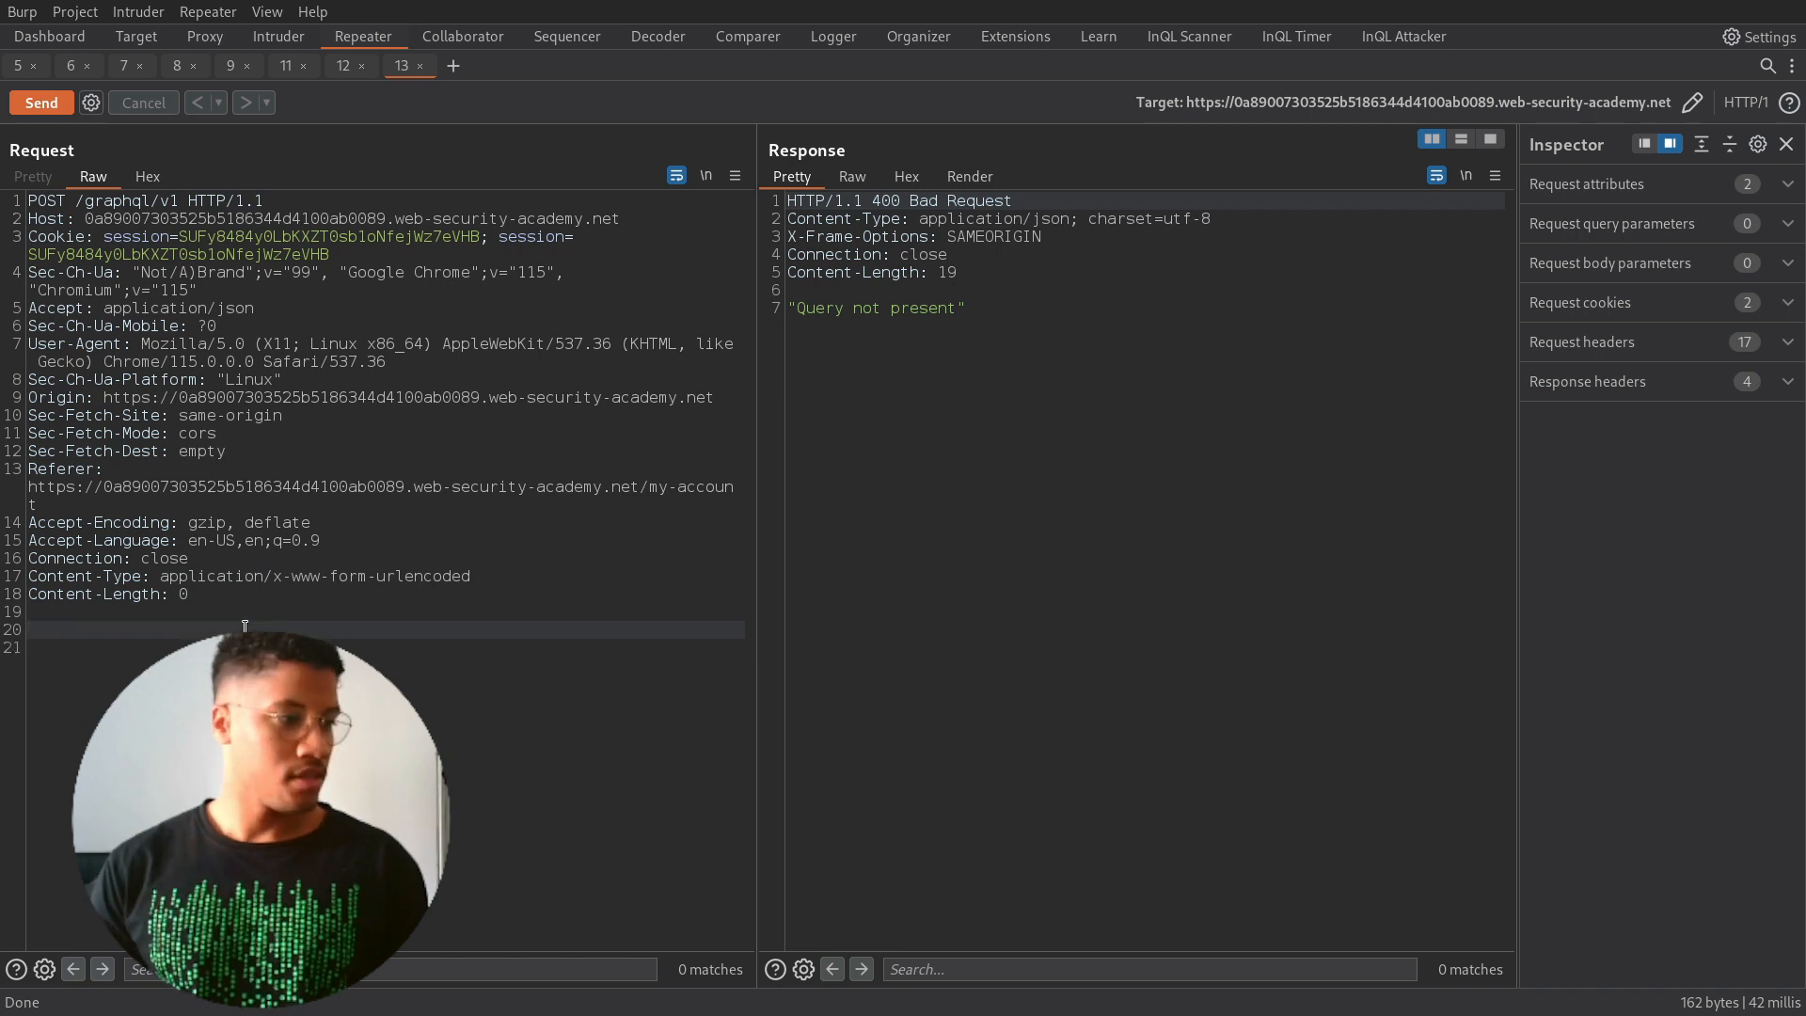
mouse_move(460, 523)
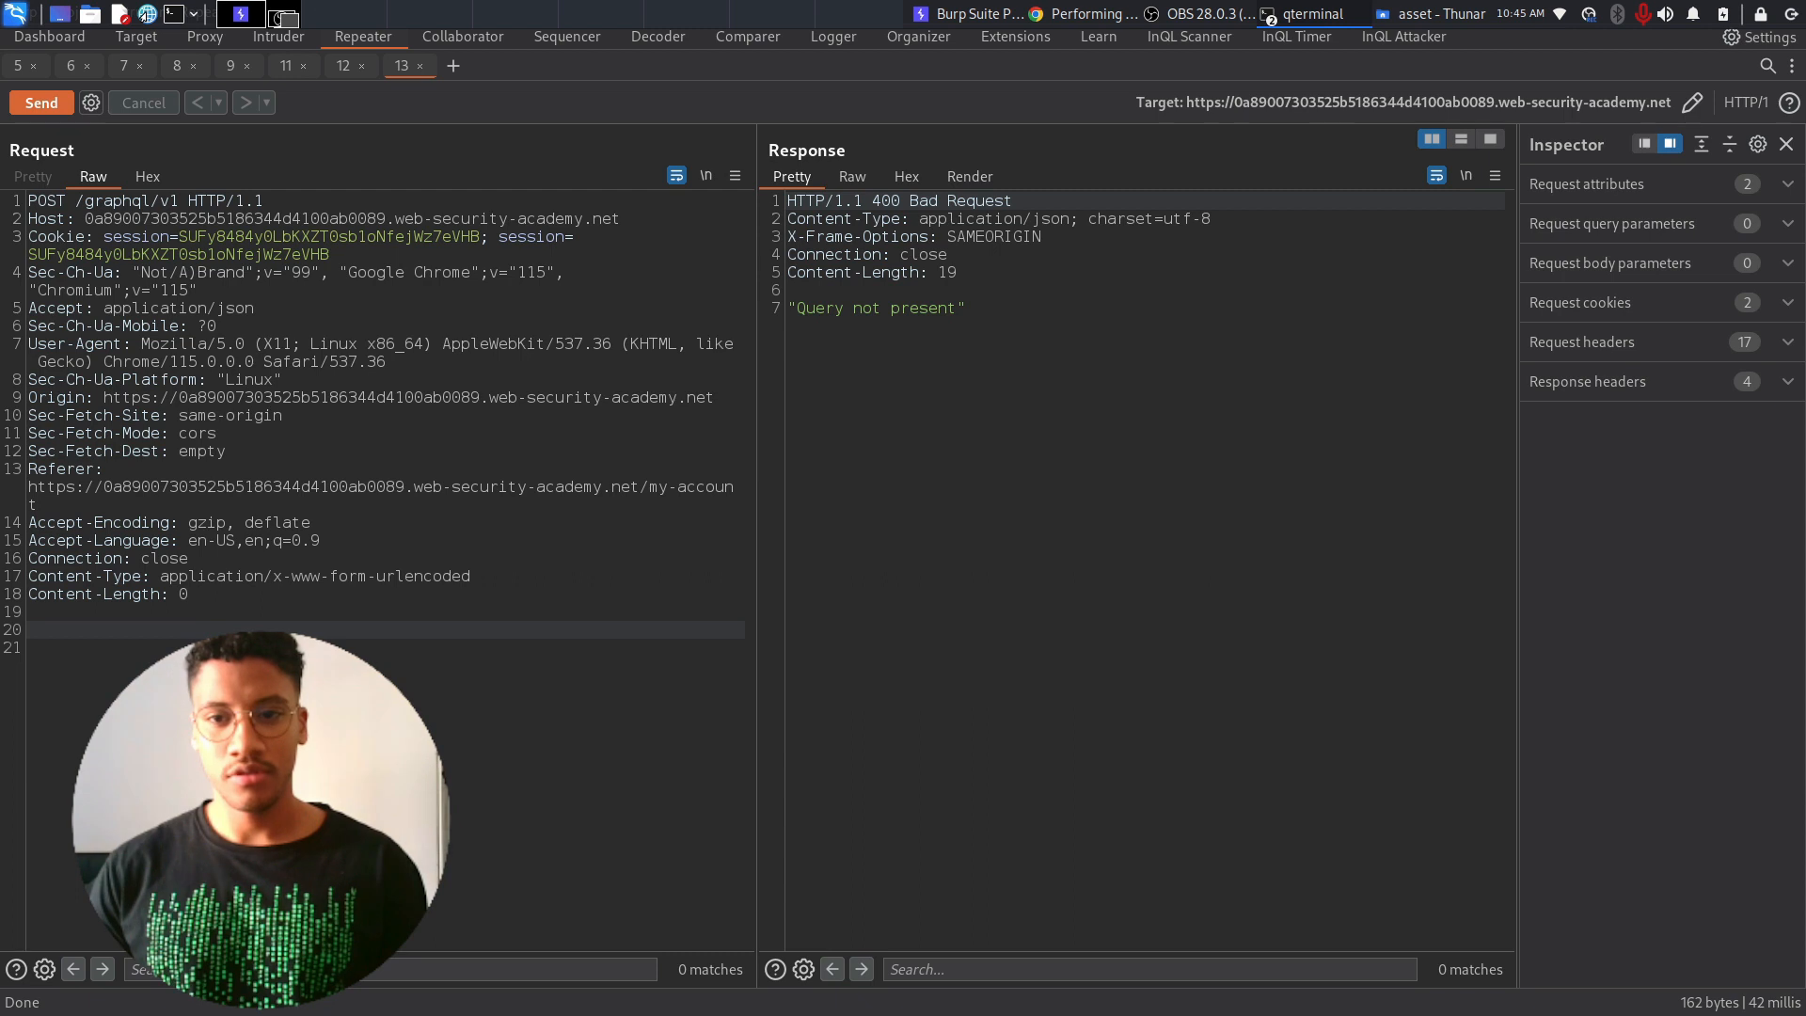
click(657, 35)
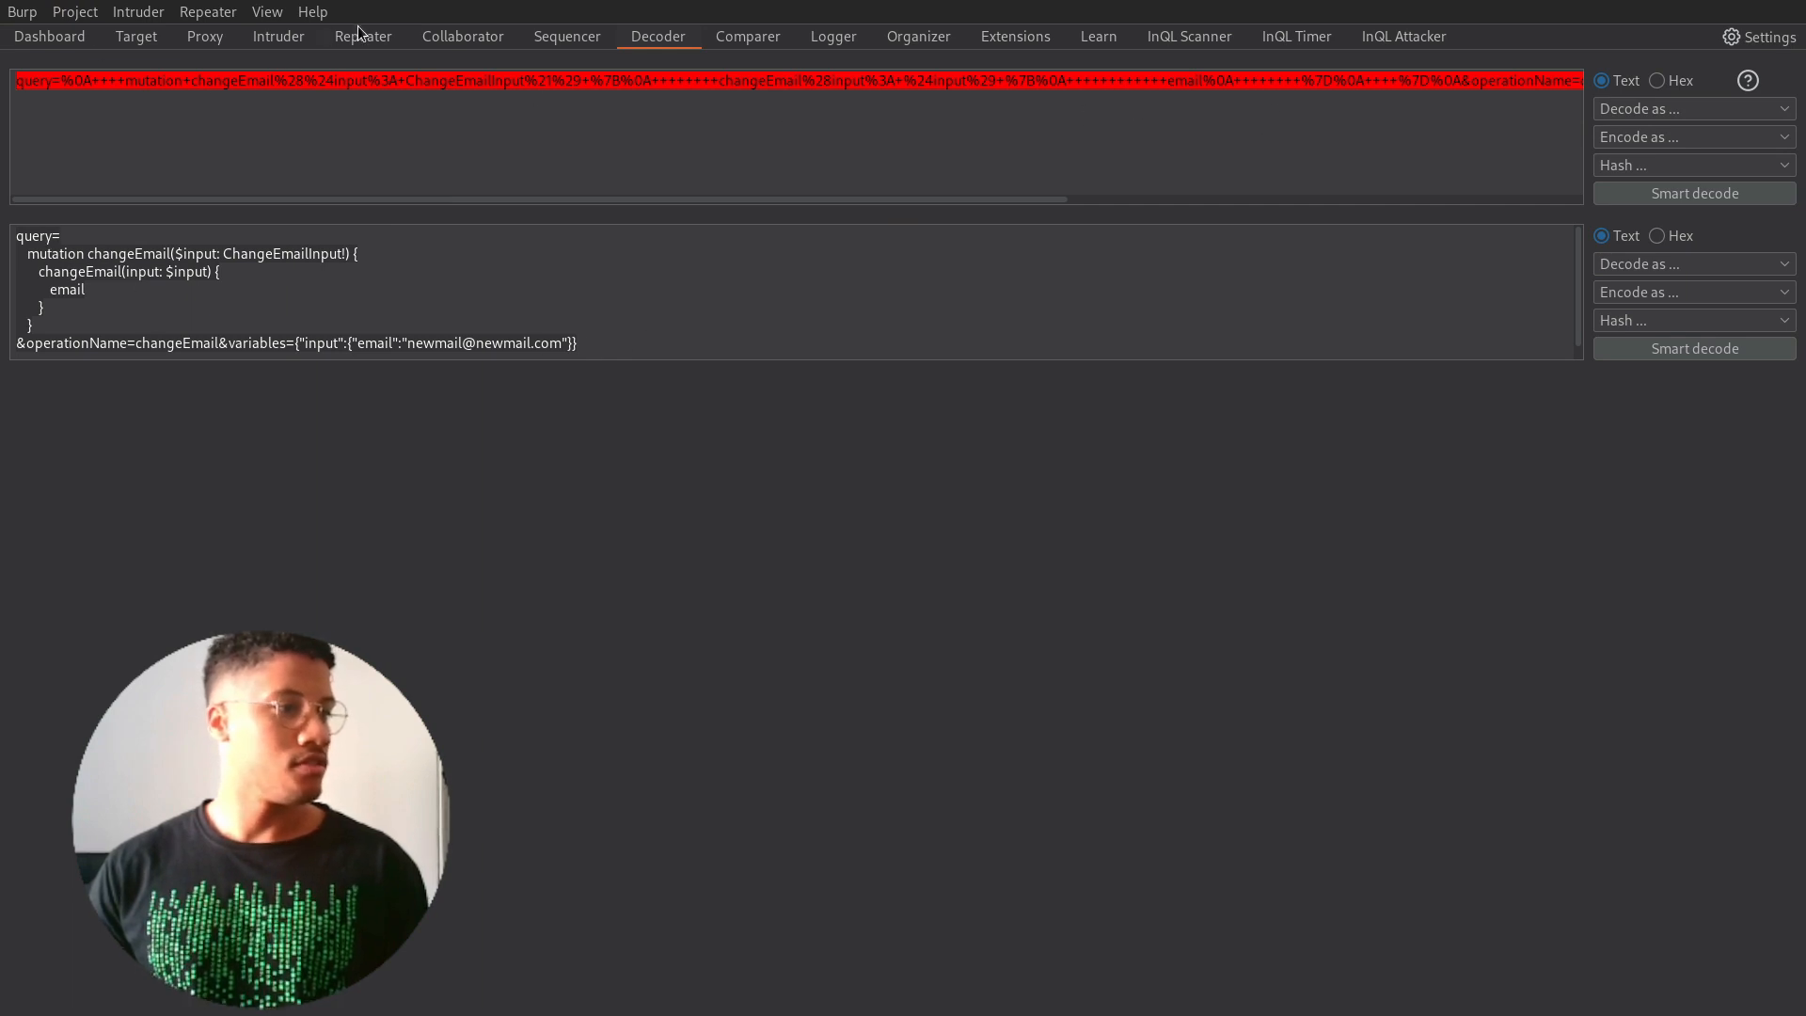
- Return to Repeater with the URL-encoded changeEmail mutation as the form-urlencoded body
click(361, 36)
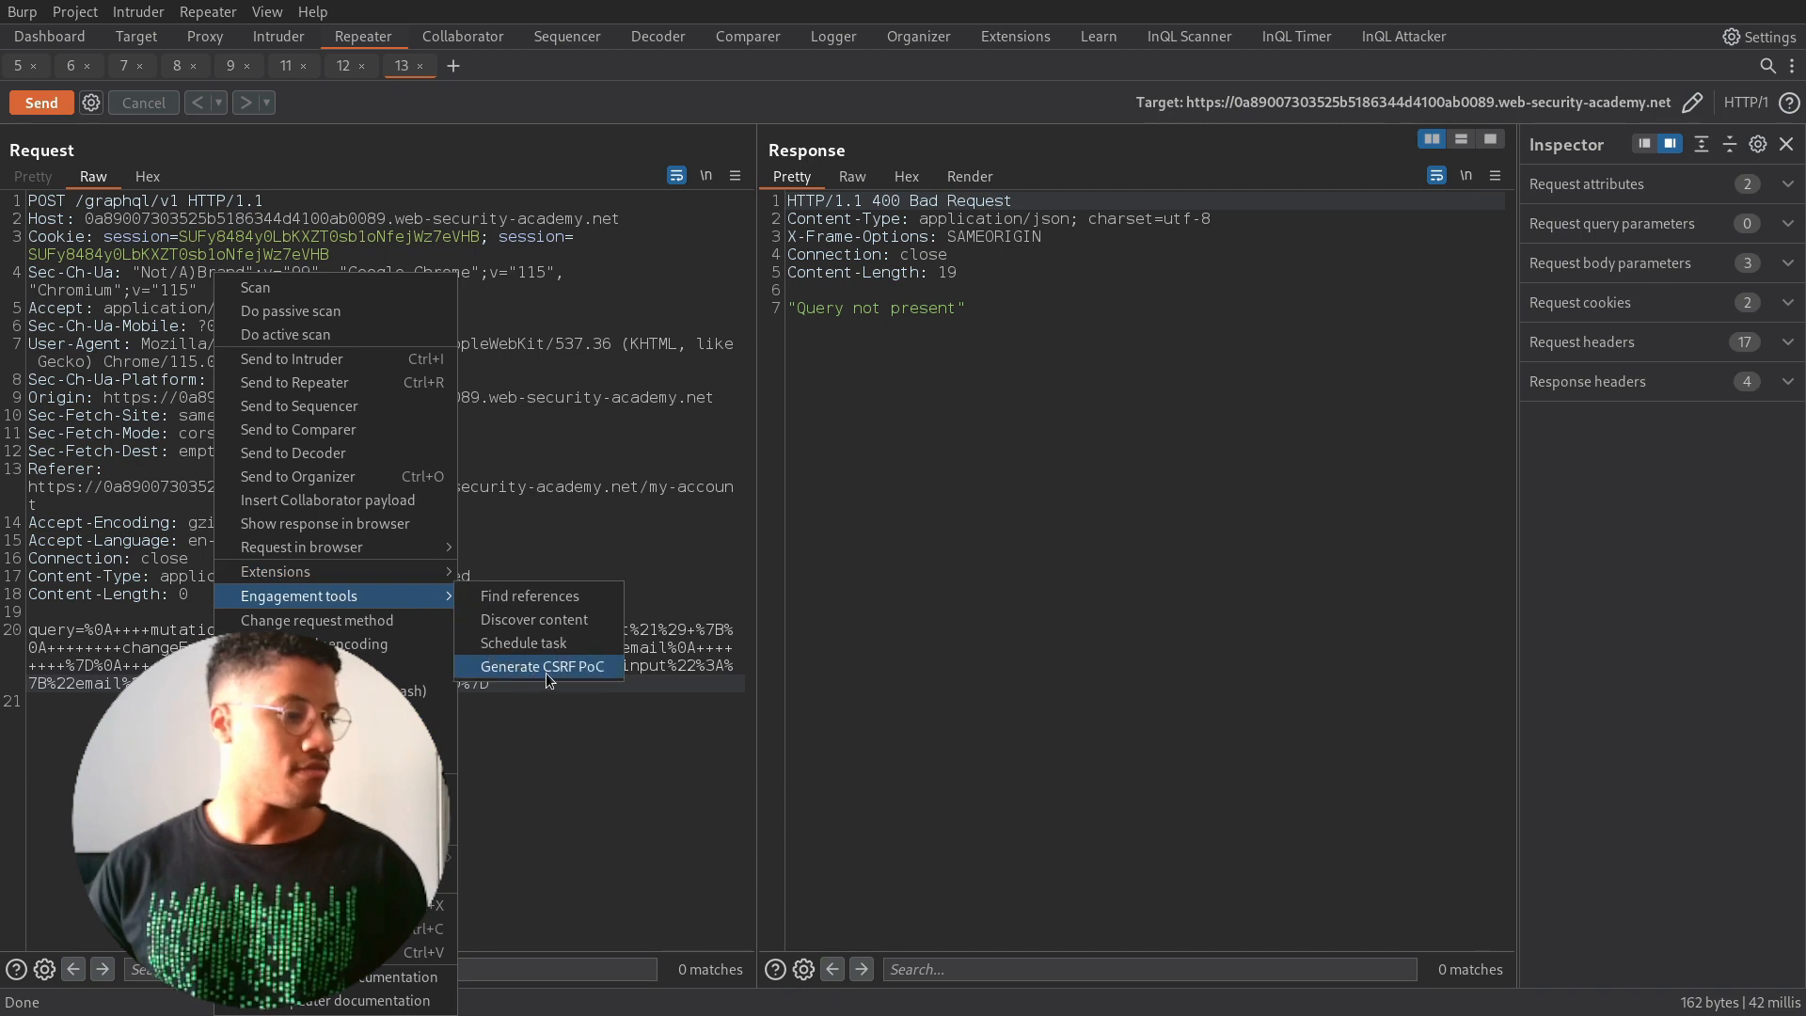
- Generate an auto-submitting CSRF PoC for changeEmail, check technique options, and copy the HTML
click(540, 666)
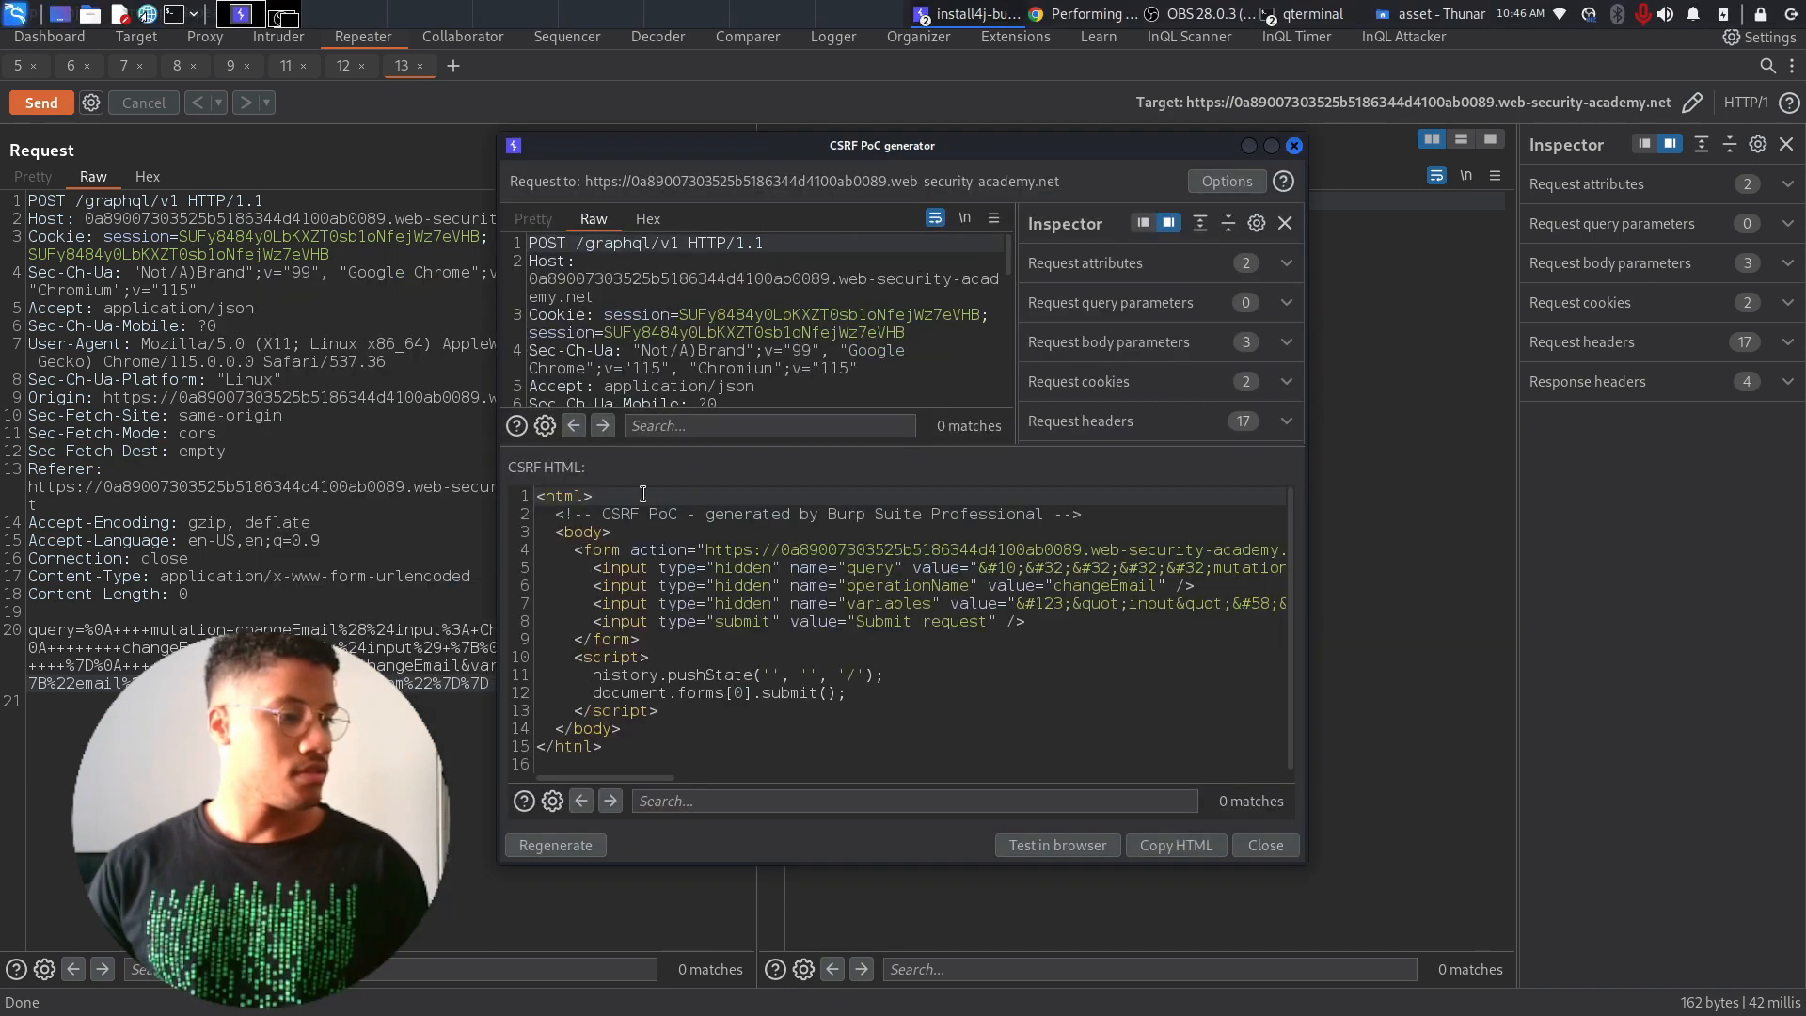
mouse_move(1317, 872)
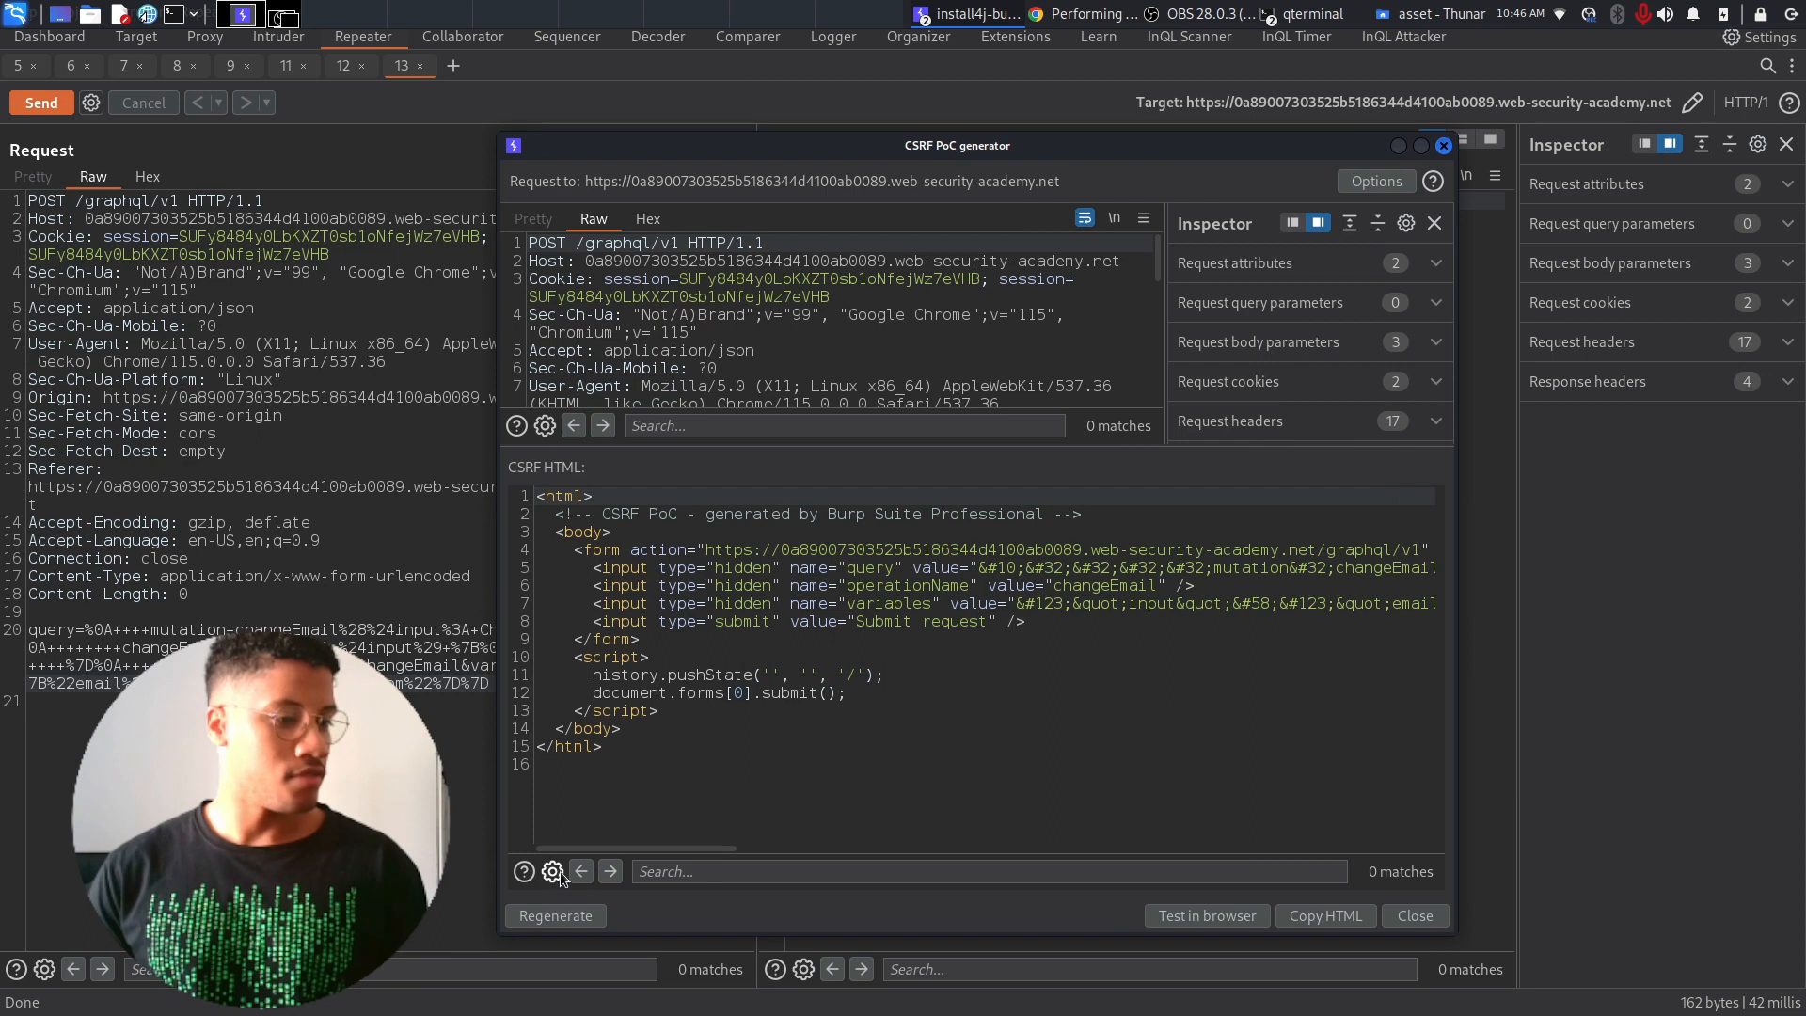
click(1375, 181)
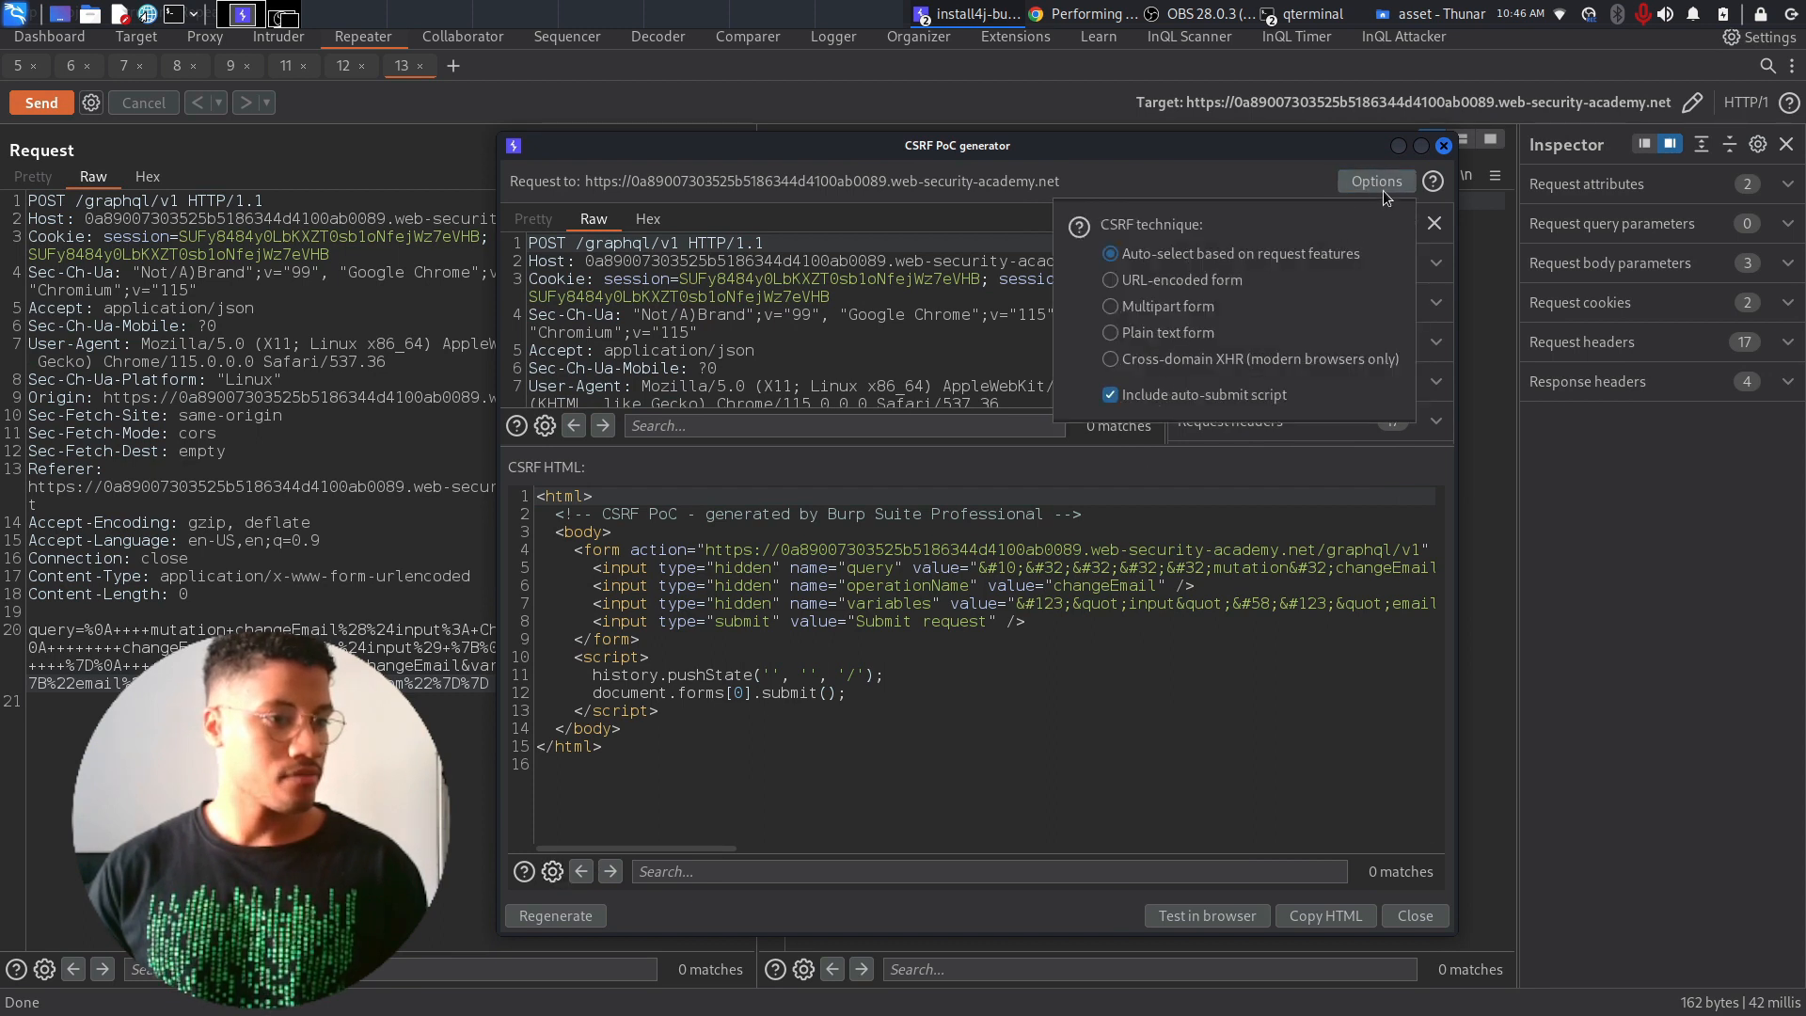
mouse_move(1264, 416)
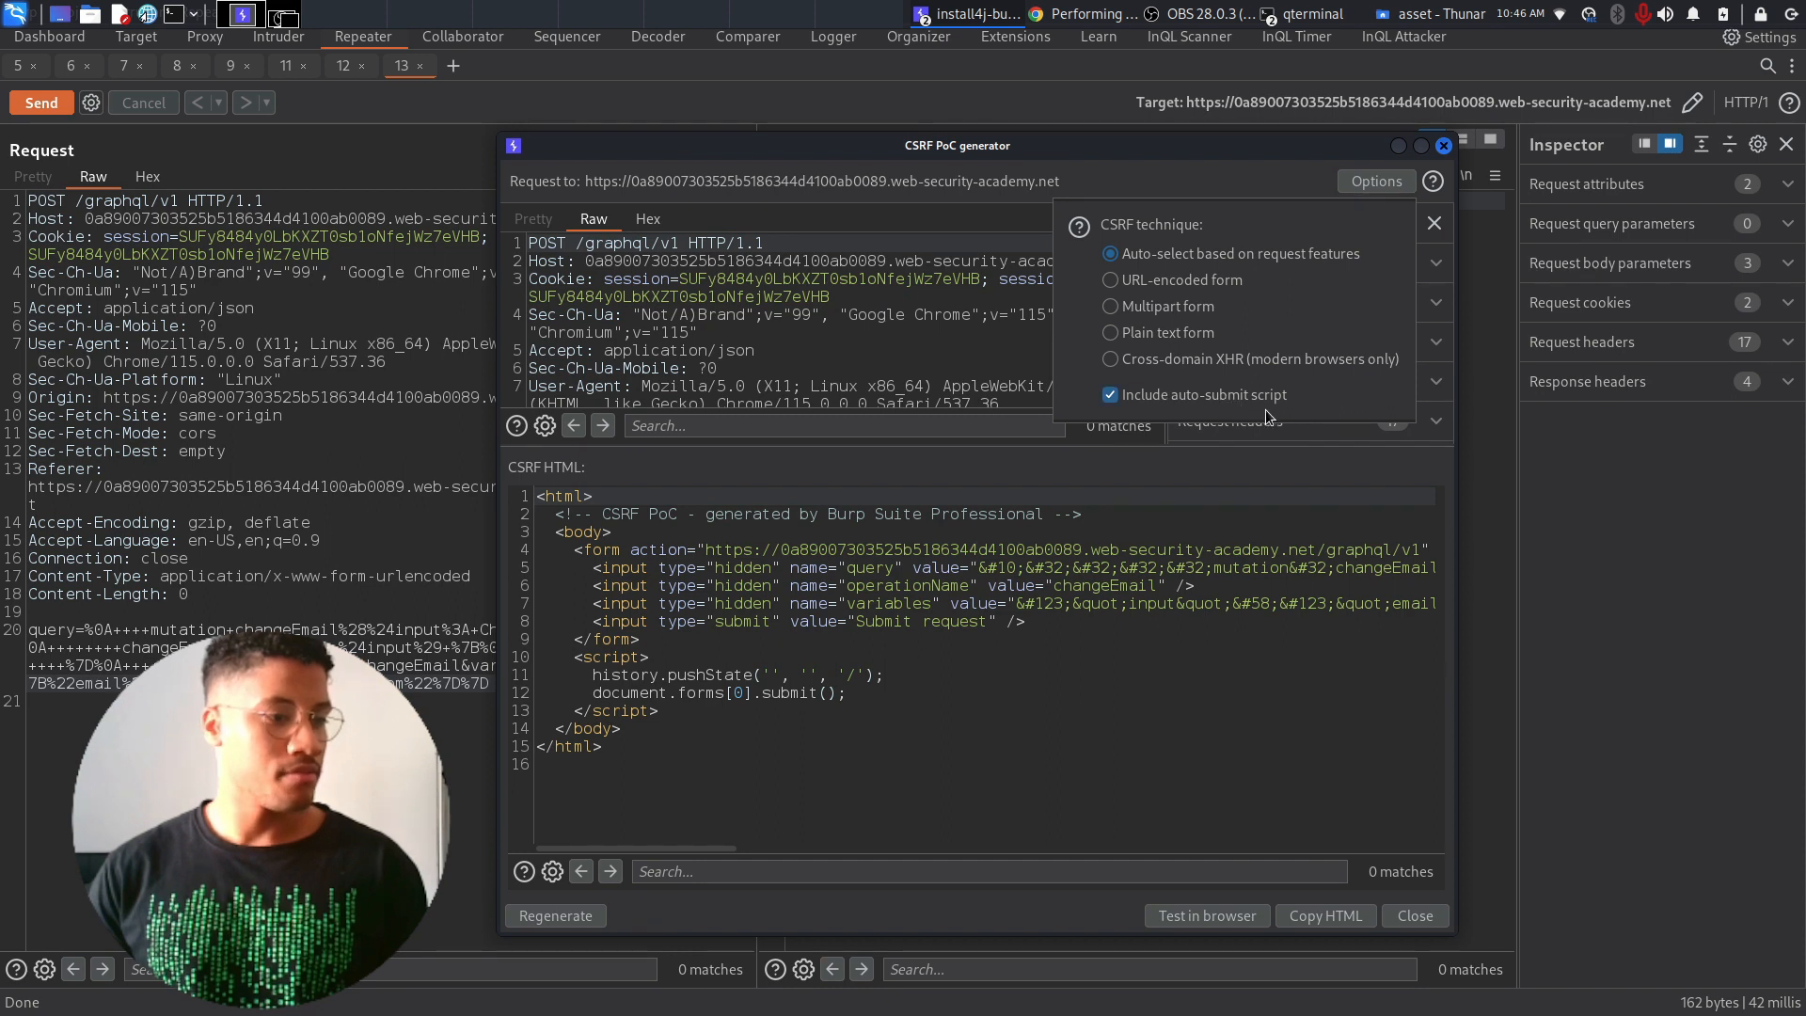
mouse_move(1402, 161)
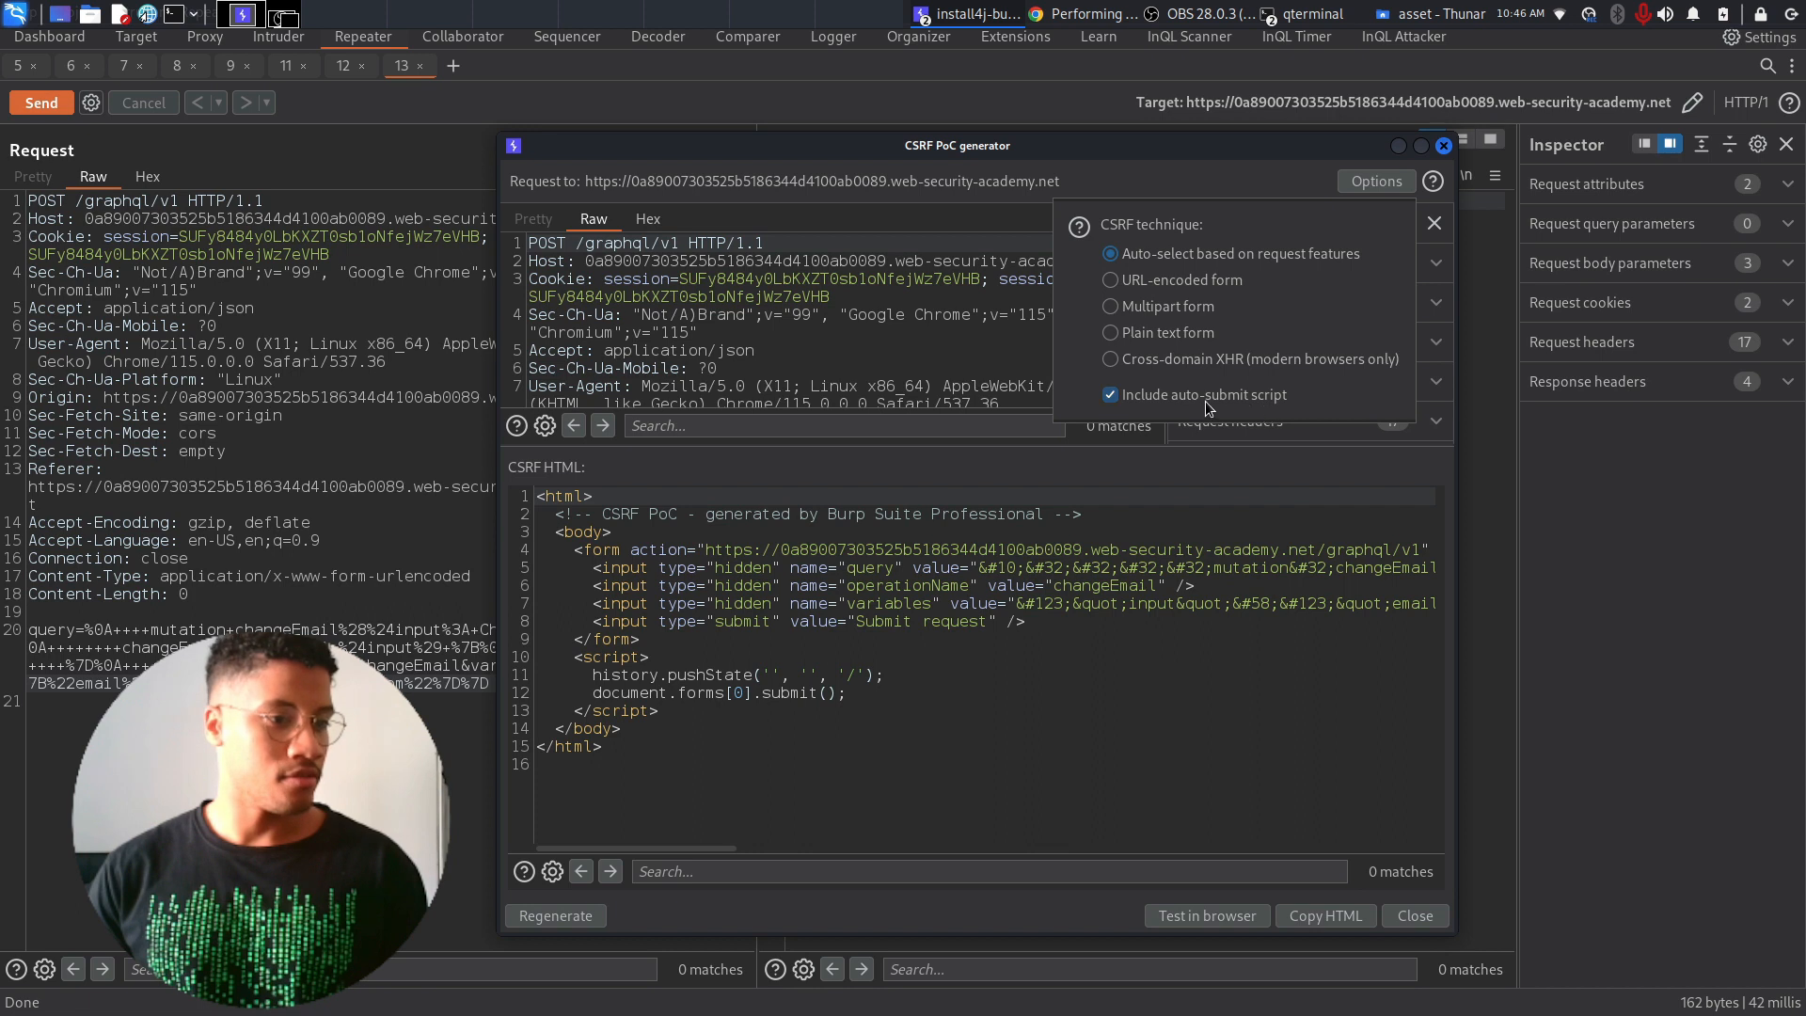
click(1434, 222)
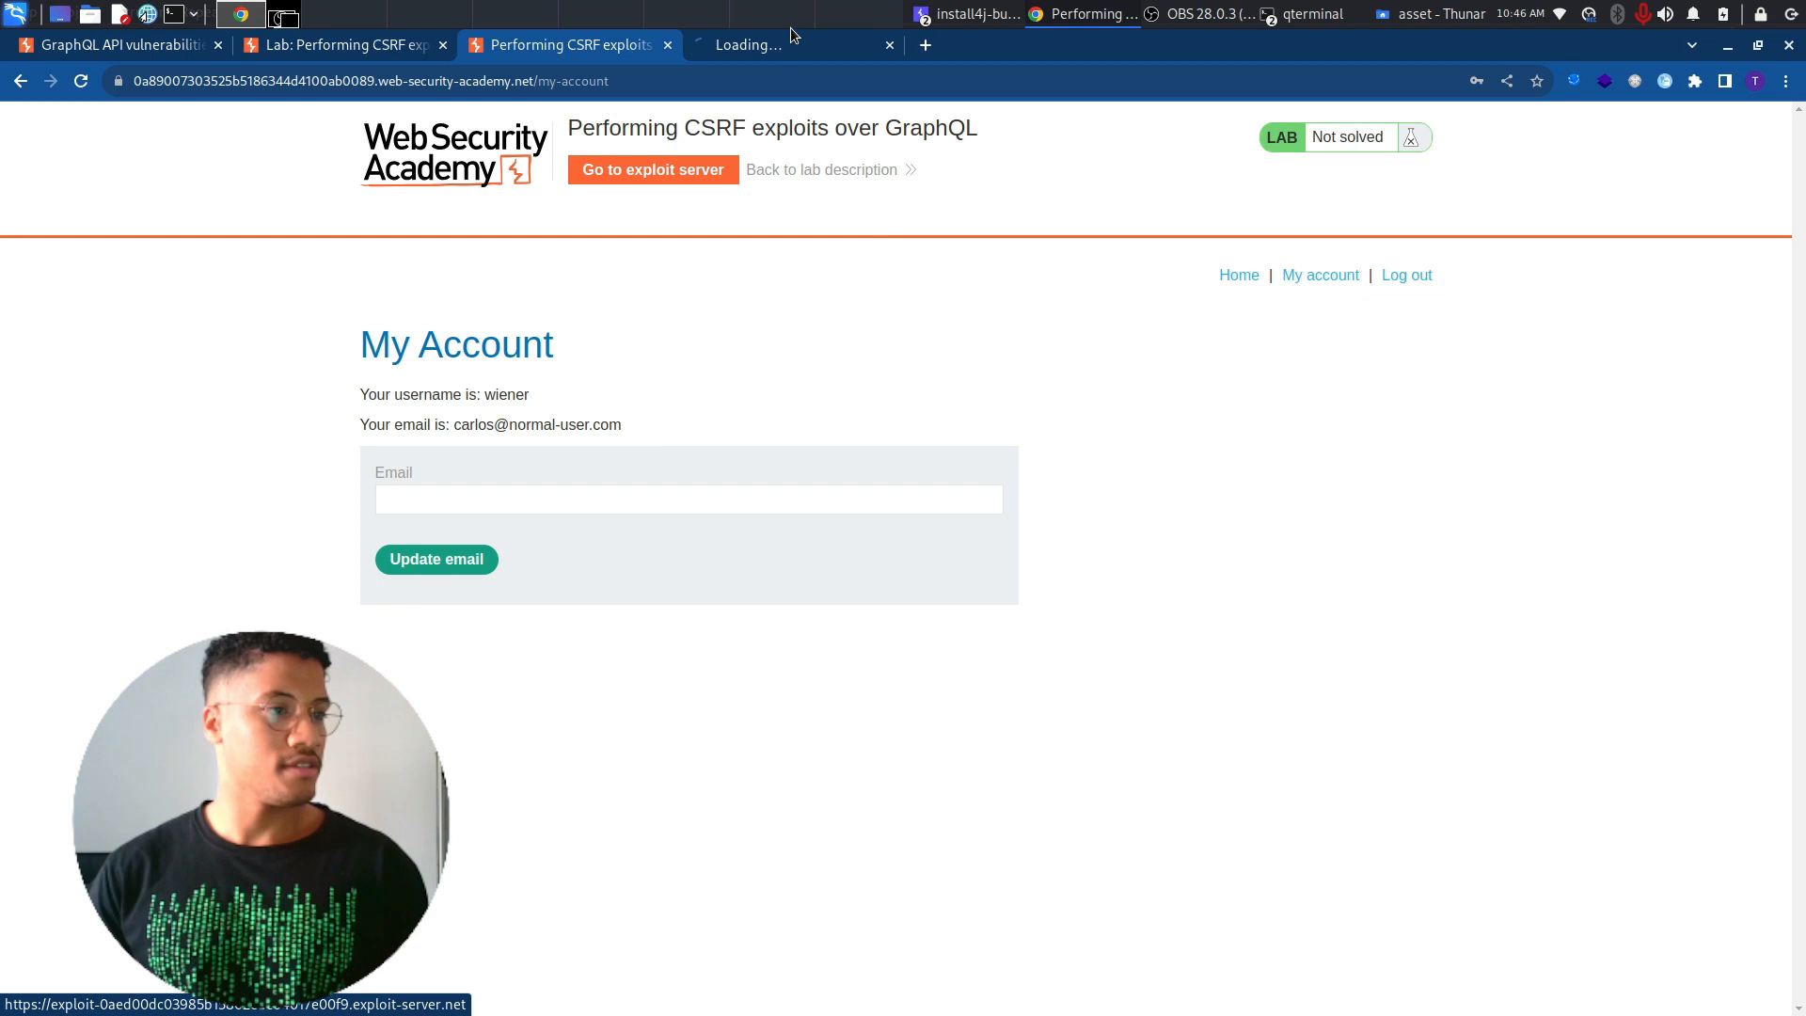
- Place the CSRF PoC HTML in the exploit server body and deliver it to the victim
click(794, 45)
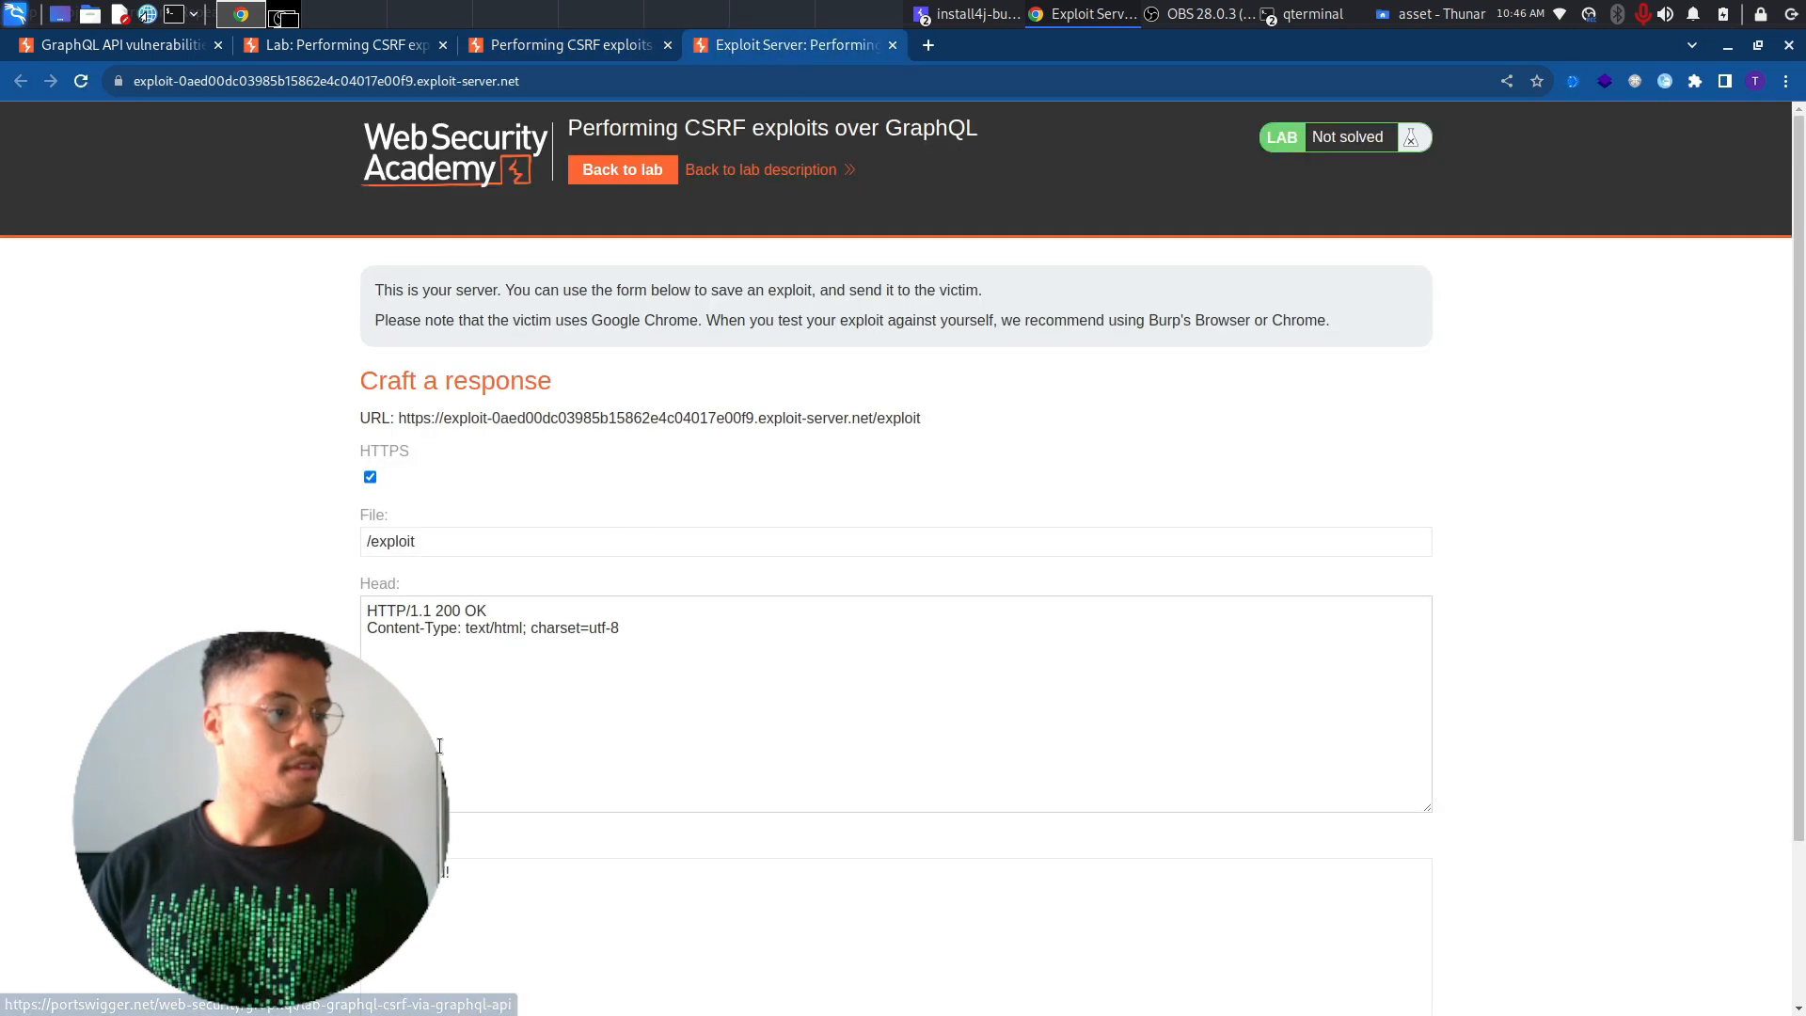
scroll(down, 3)
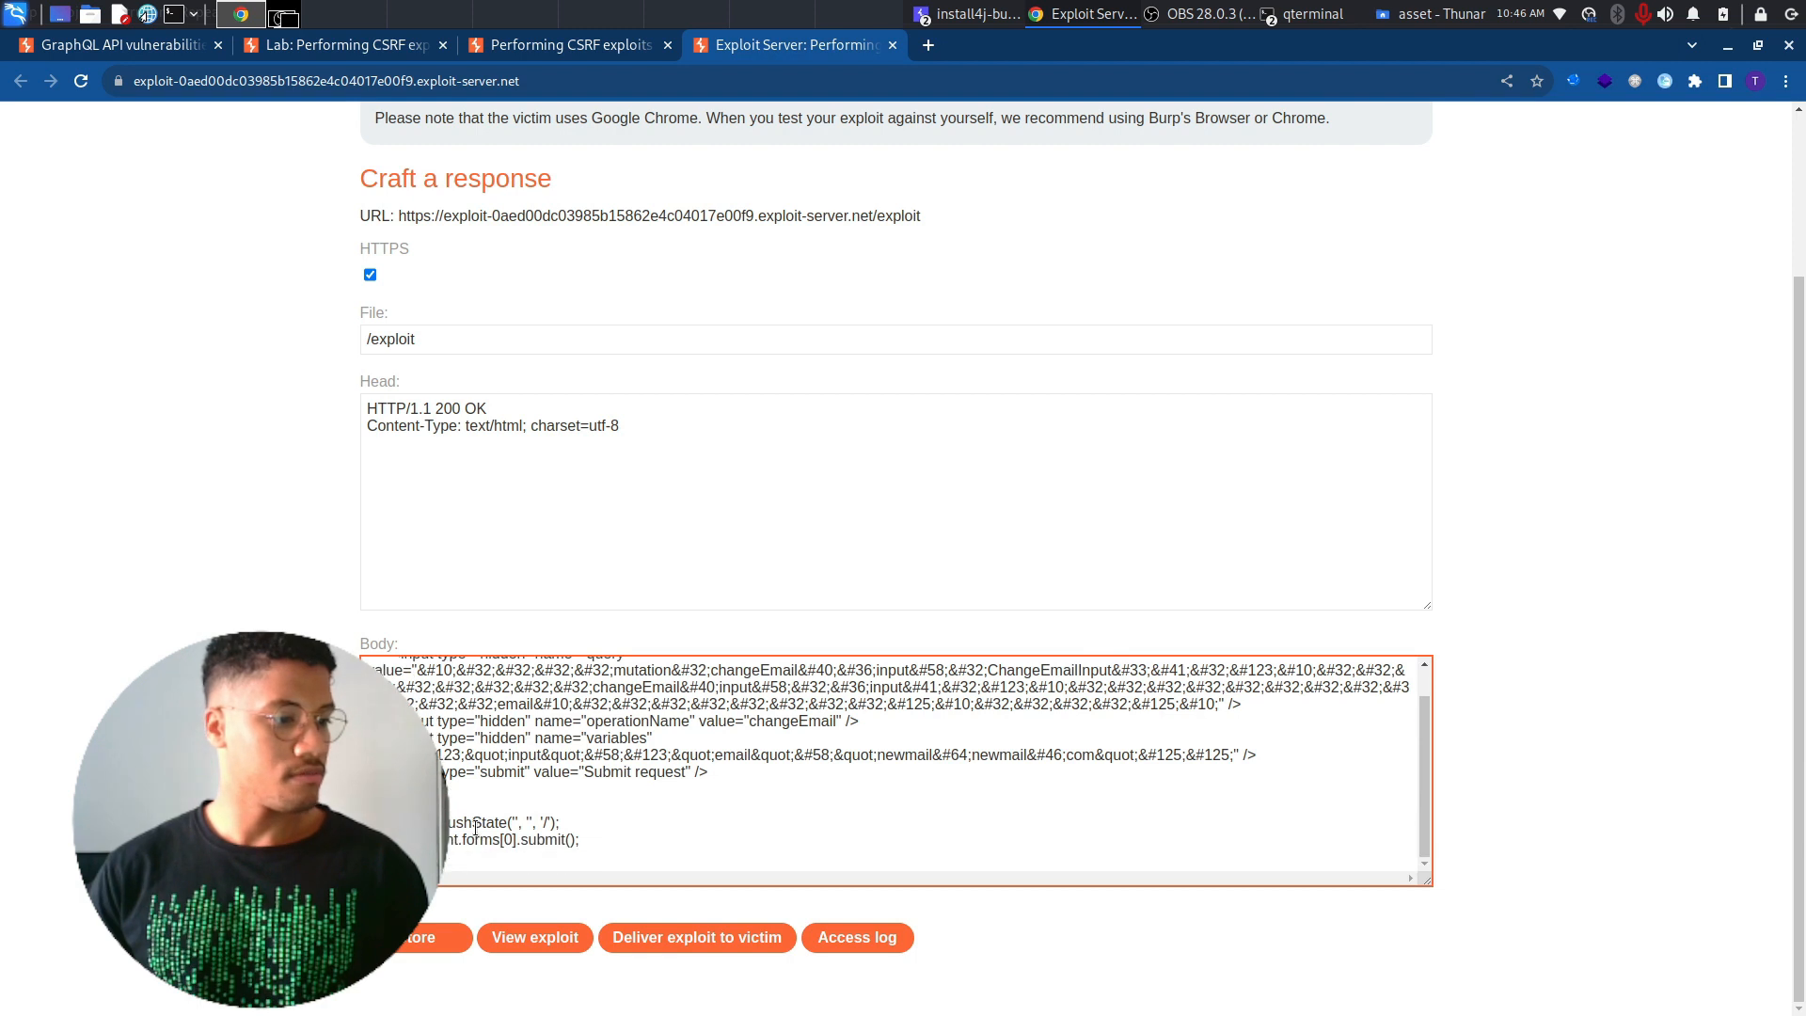
scroll(up, 3)
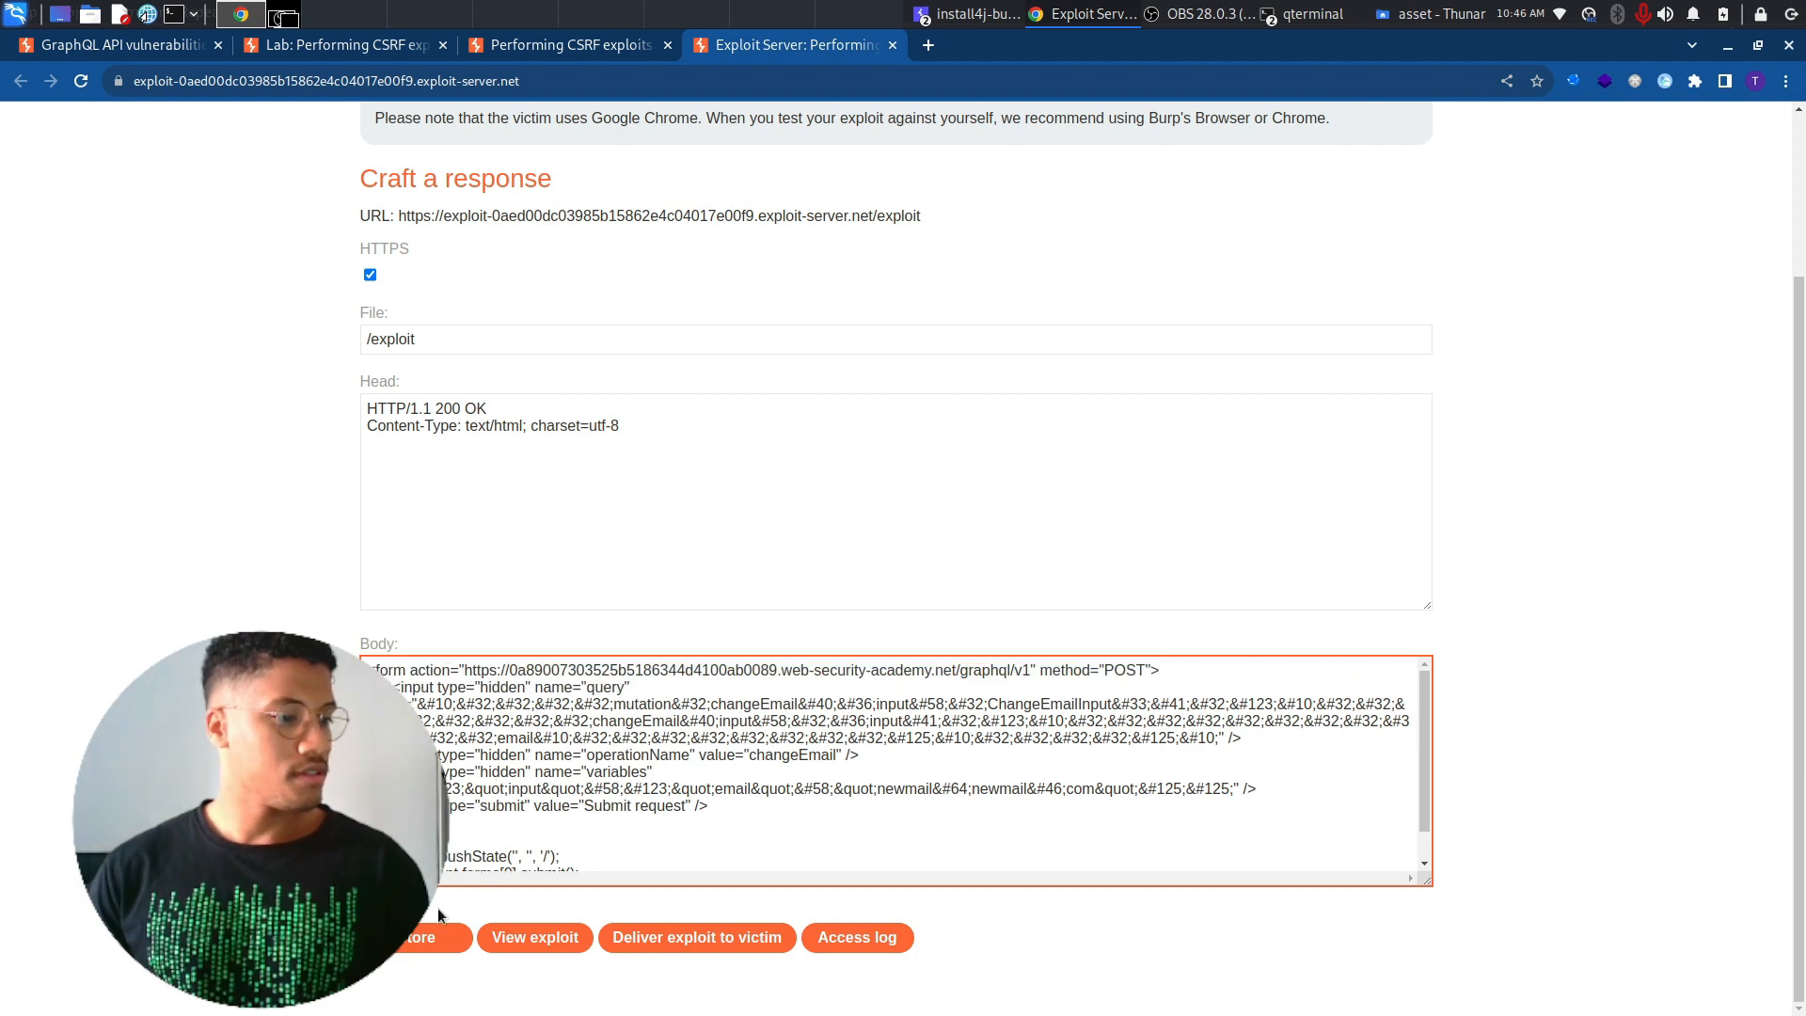
scroll(up, 3)
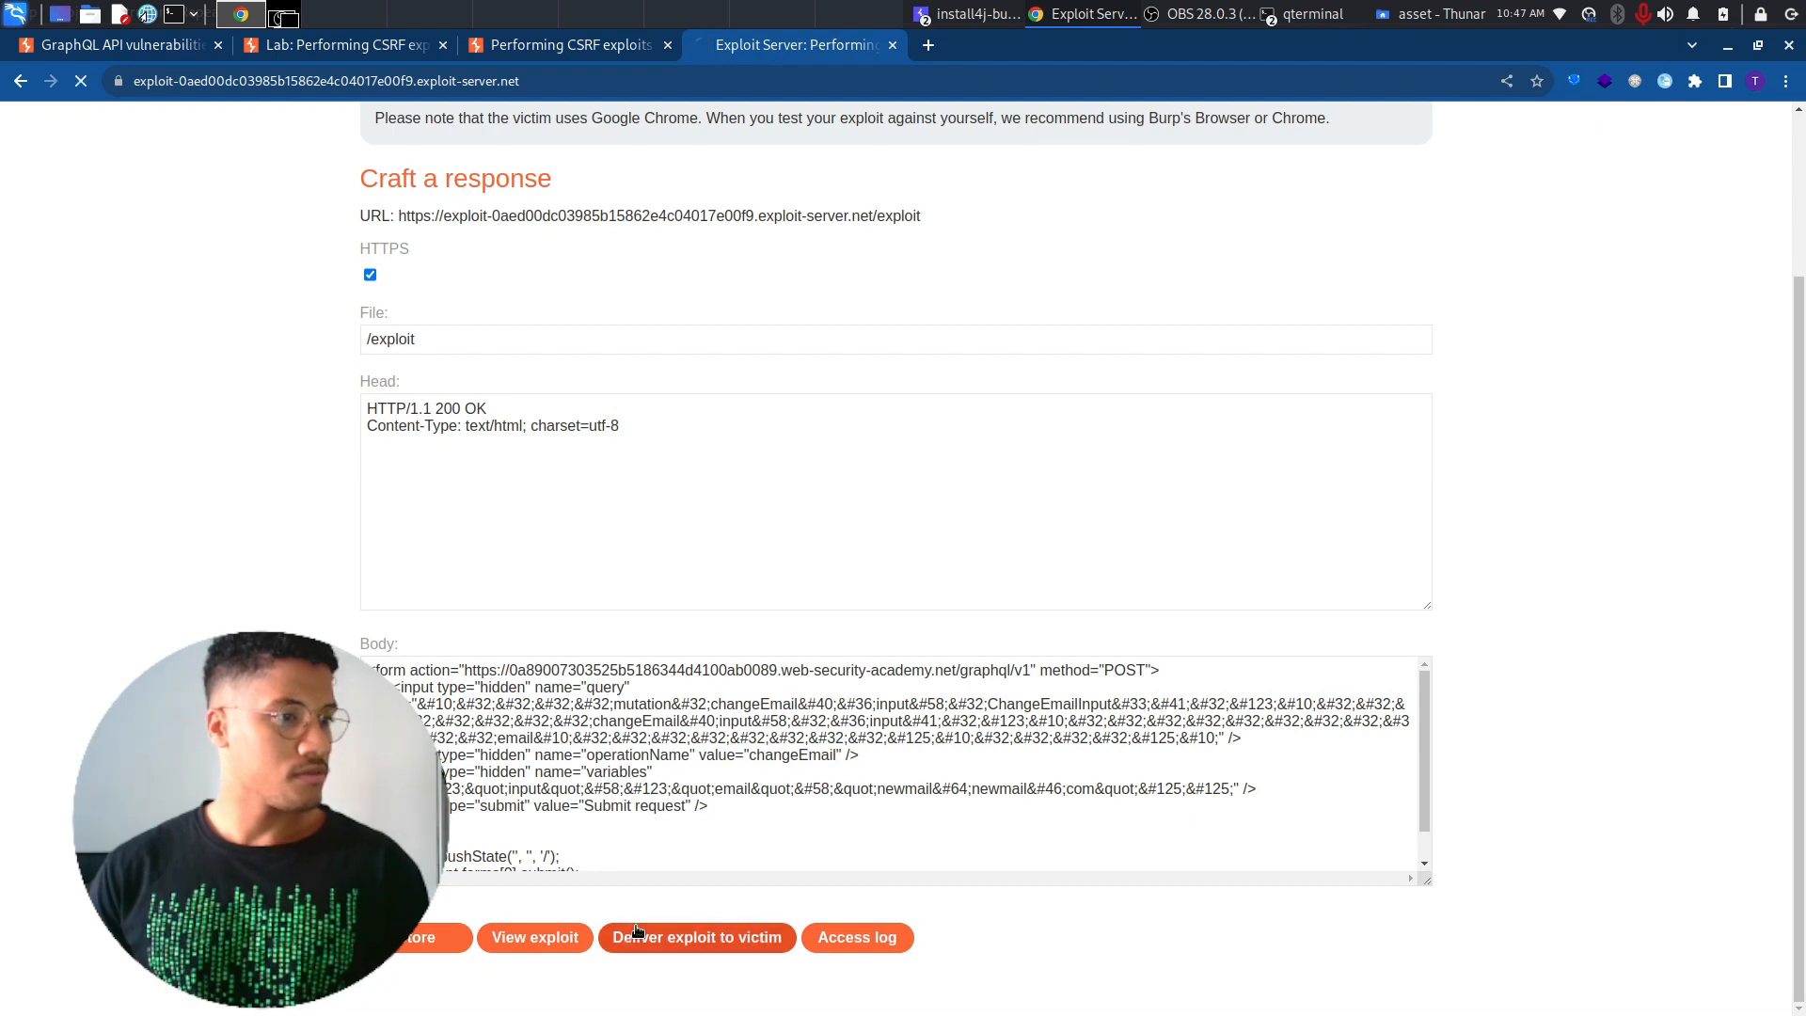
click(697, 937)
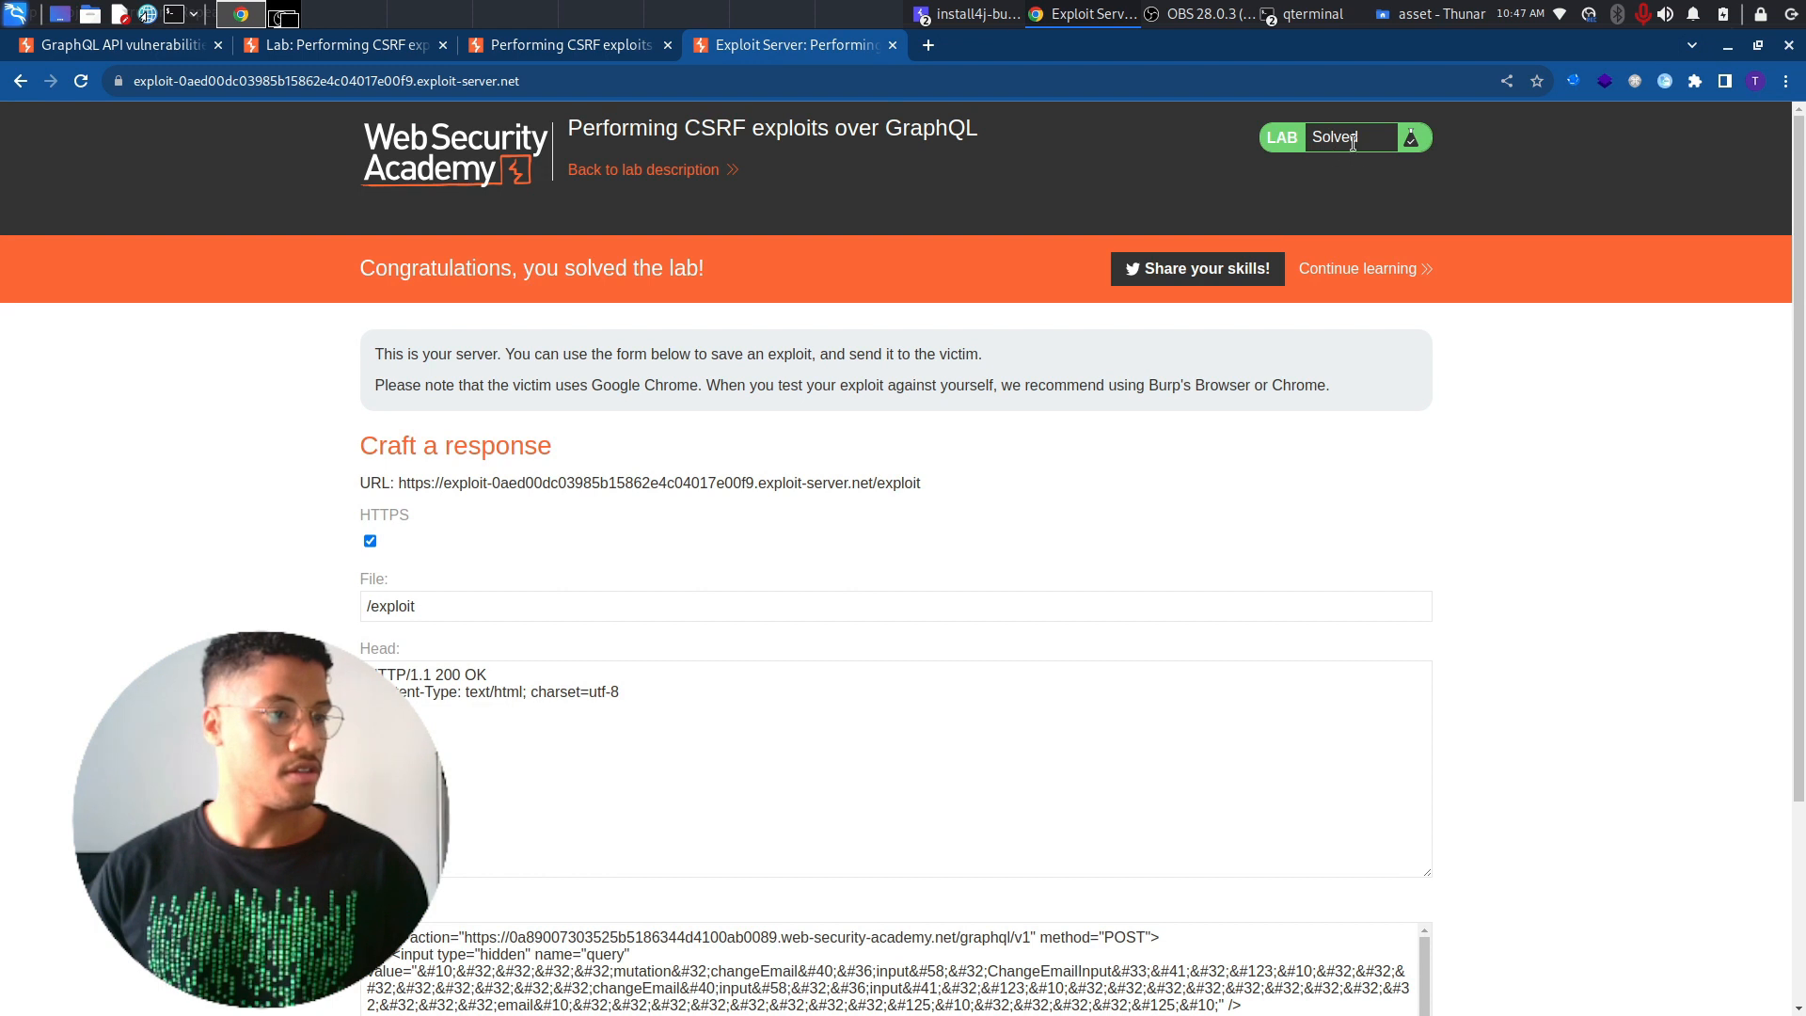
scroll(down, 3)
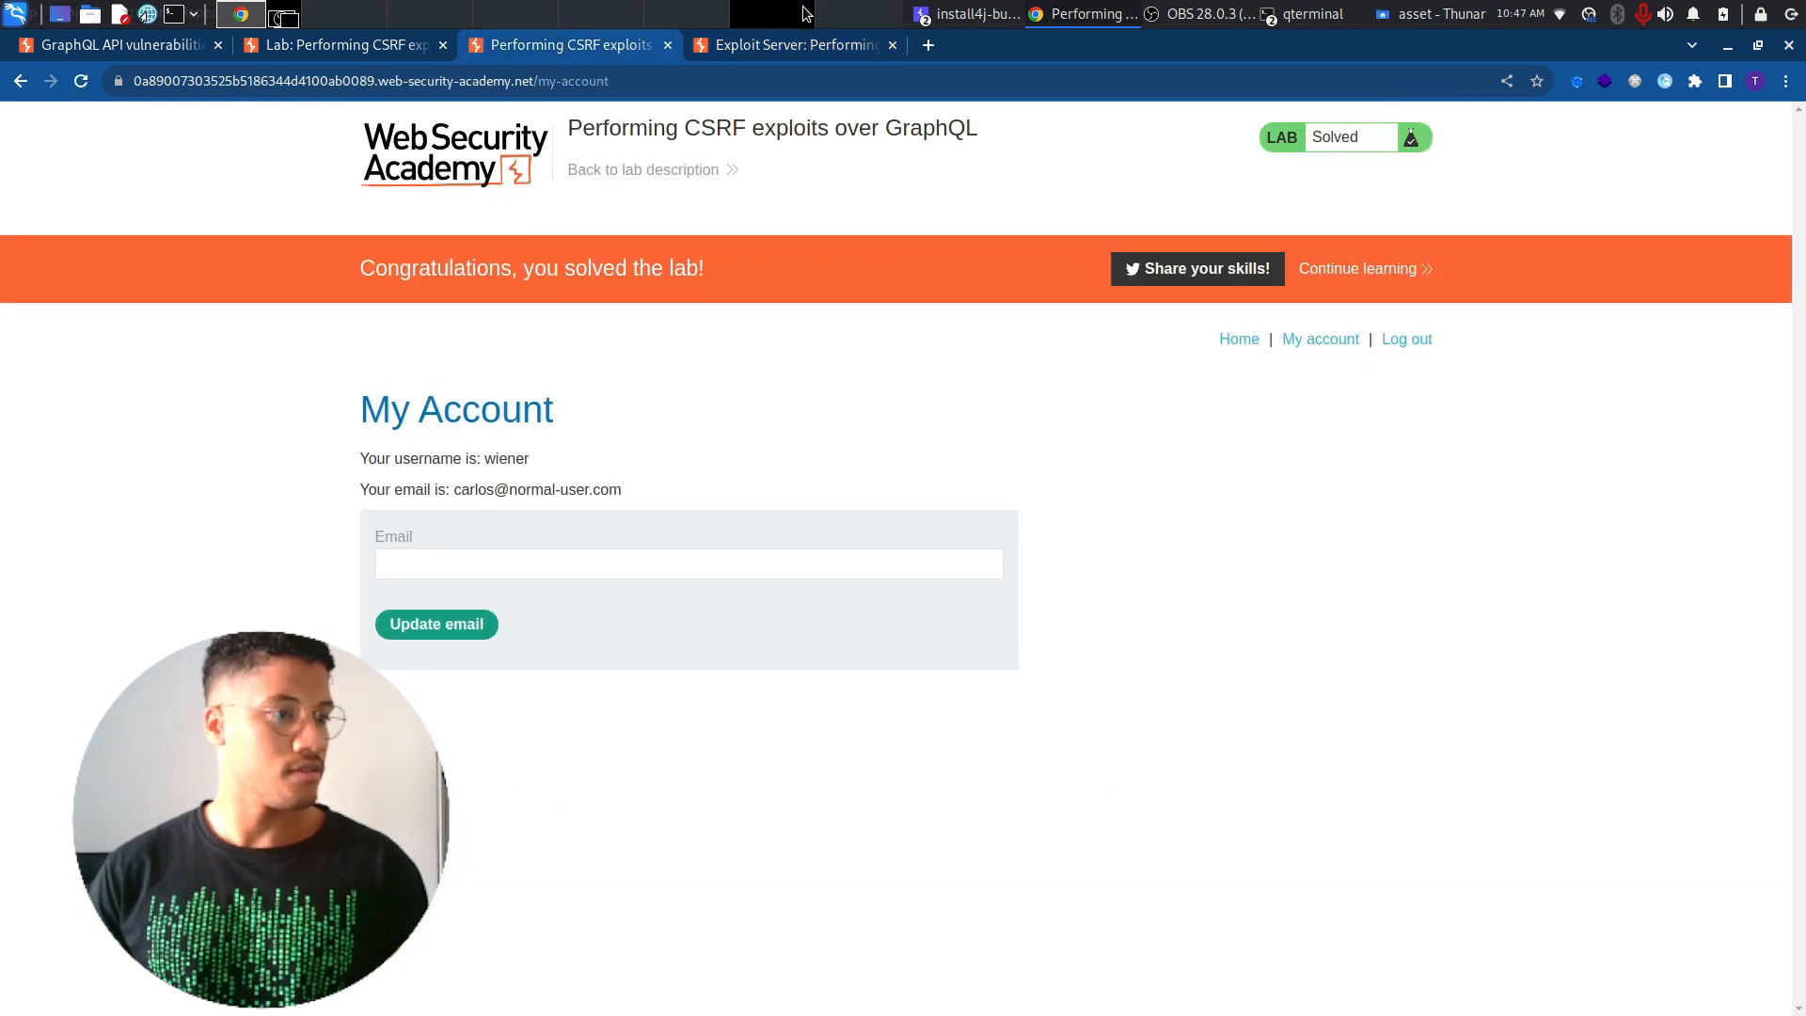
- Reopen the exploit server page showing the stored CSRF PoC body
click(795, 45)
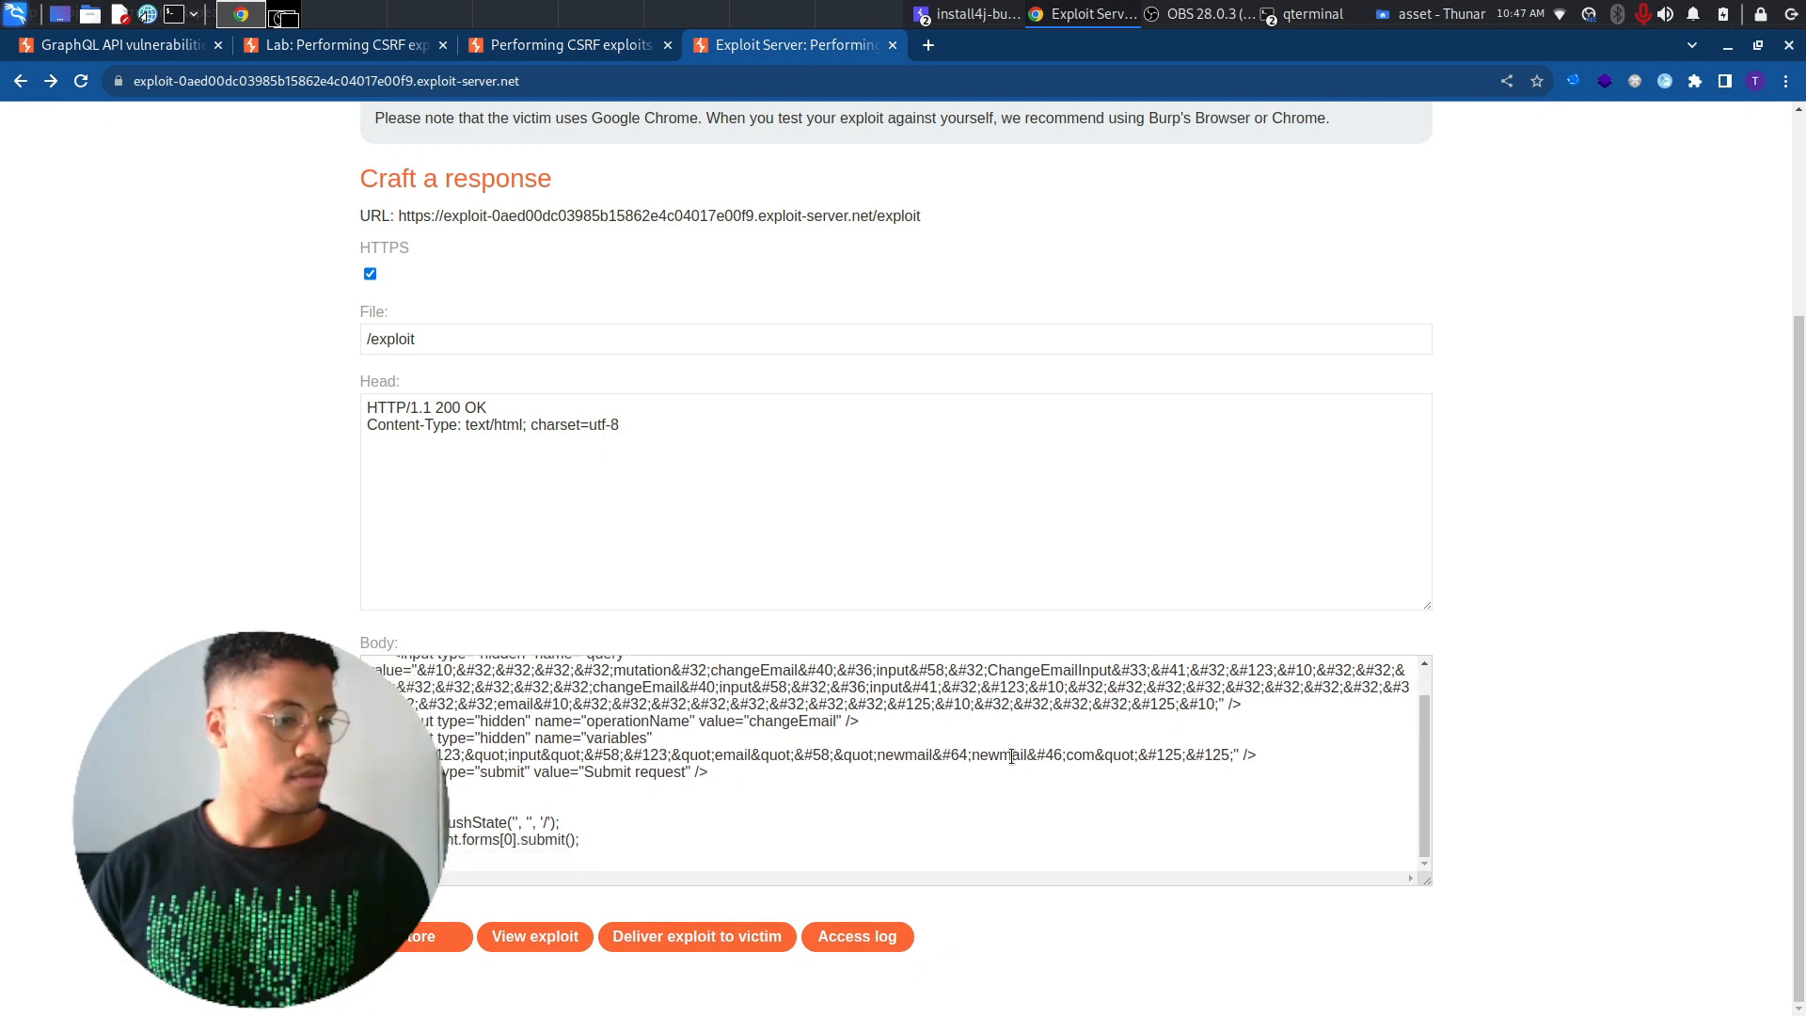
click(922, 754)
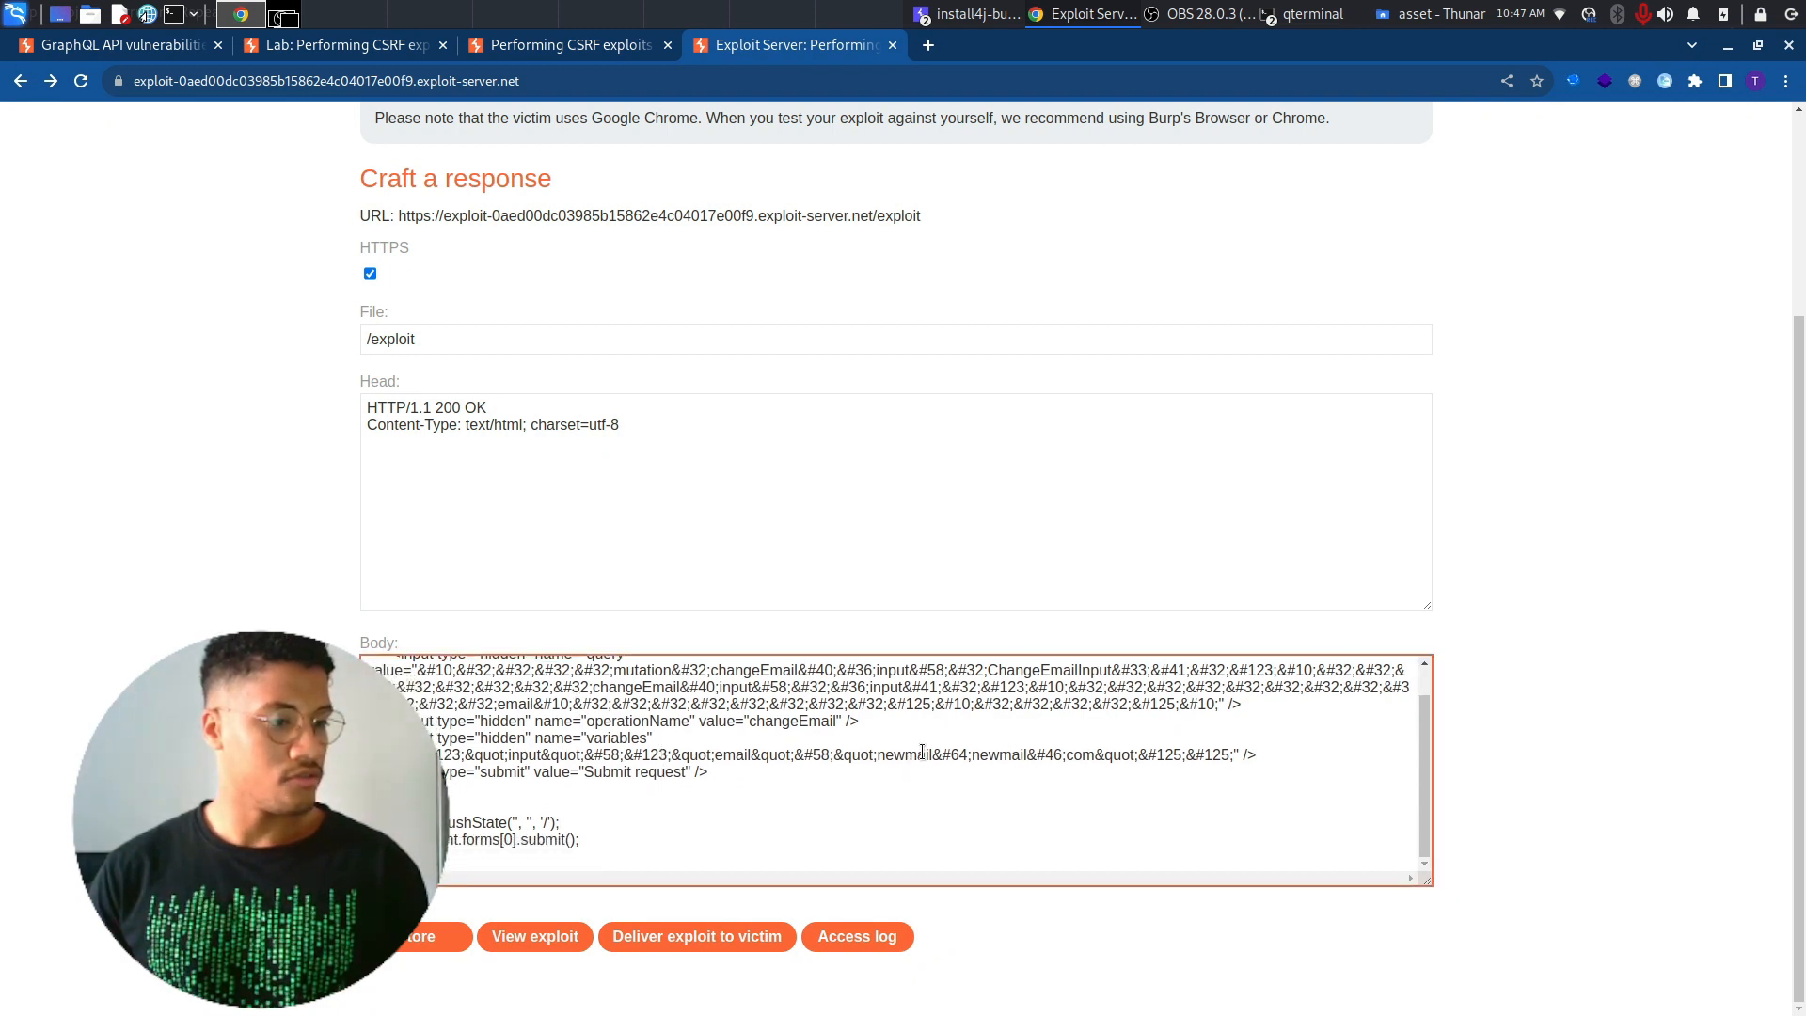
text(1)
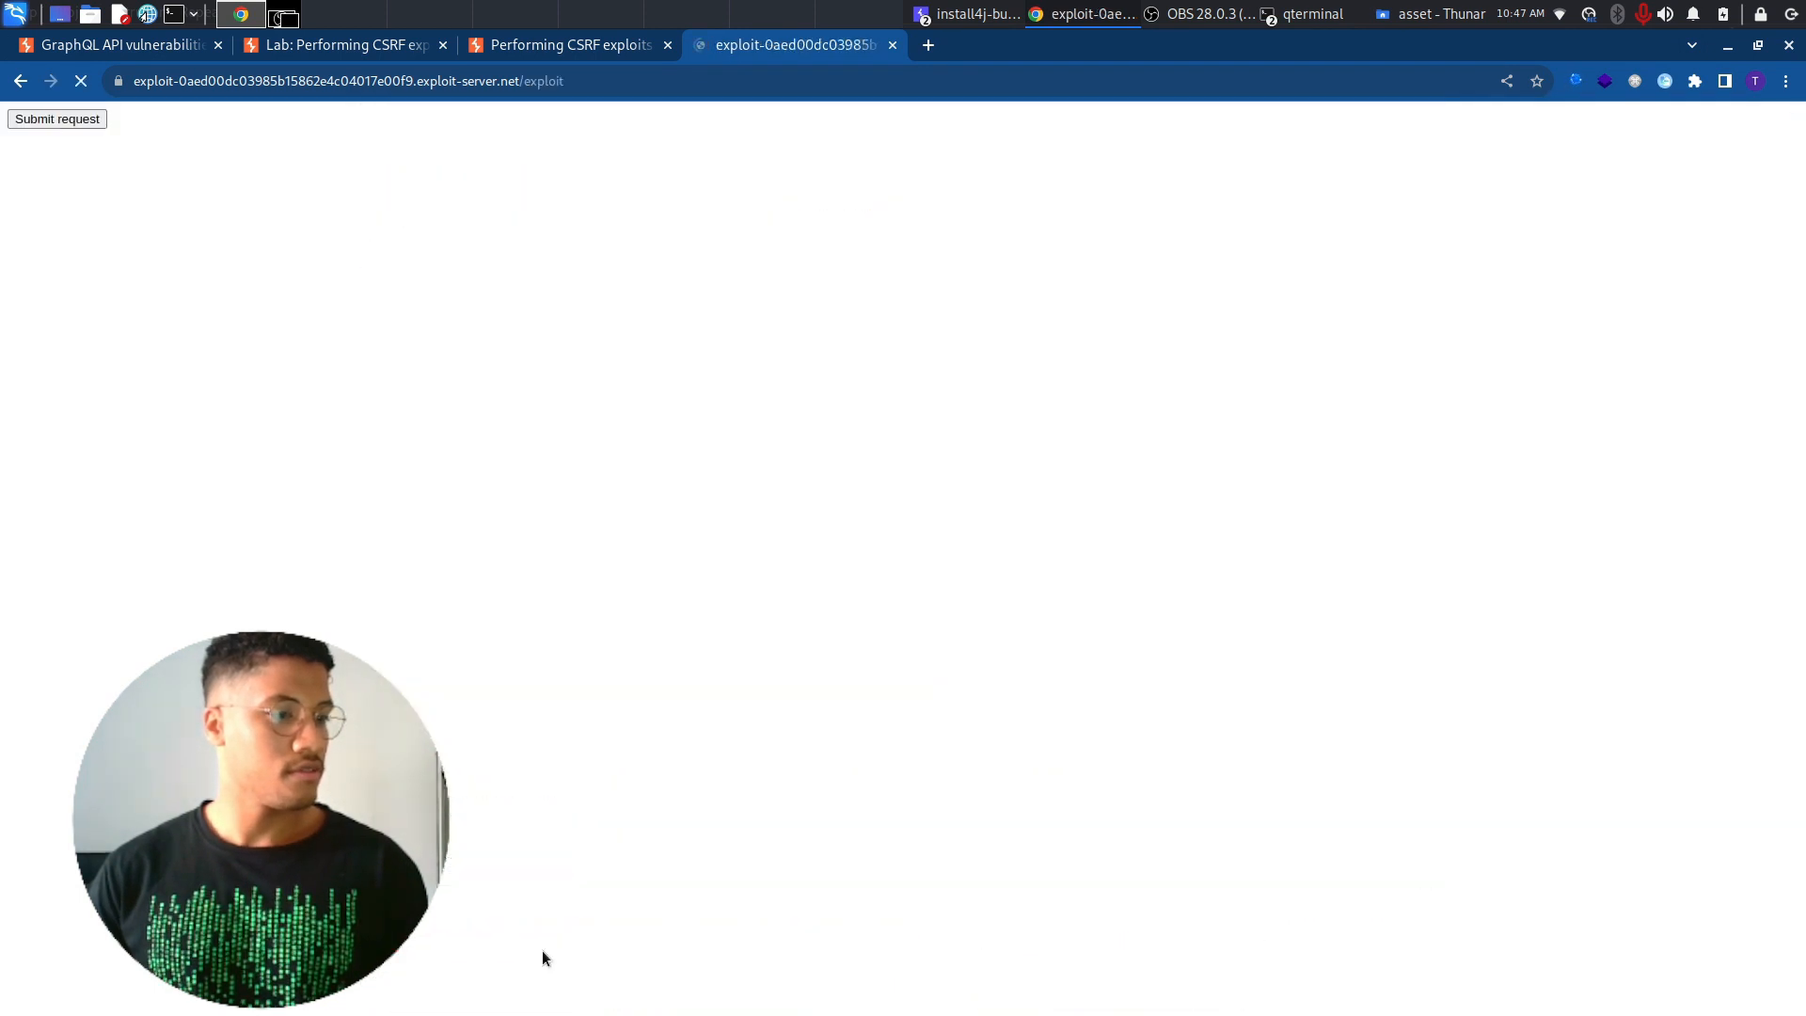
click(56, 119)
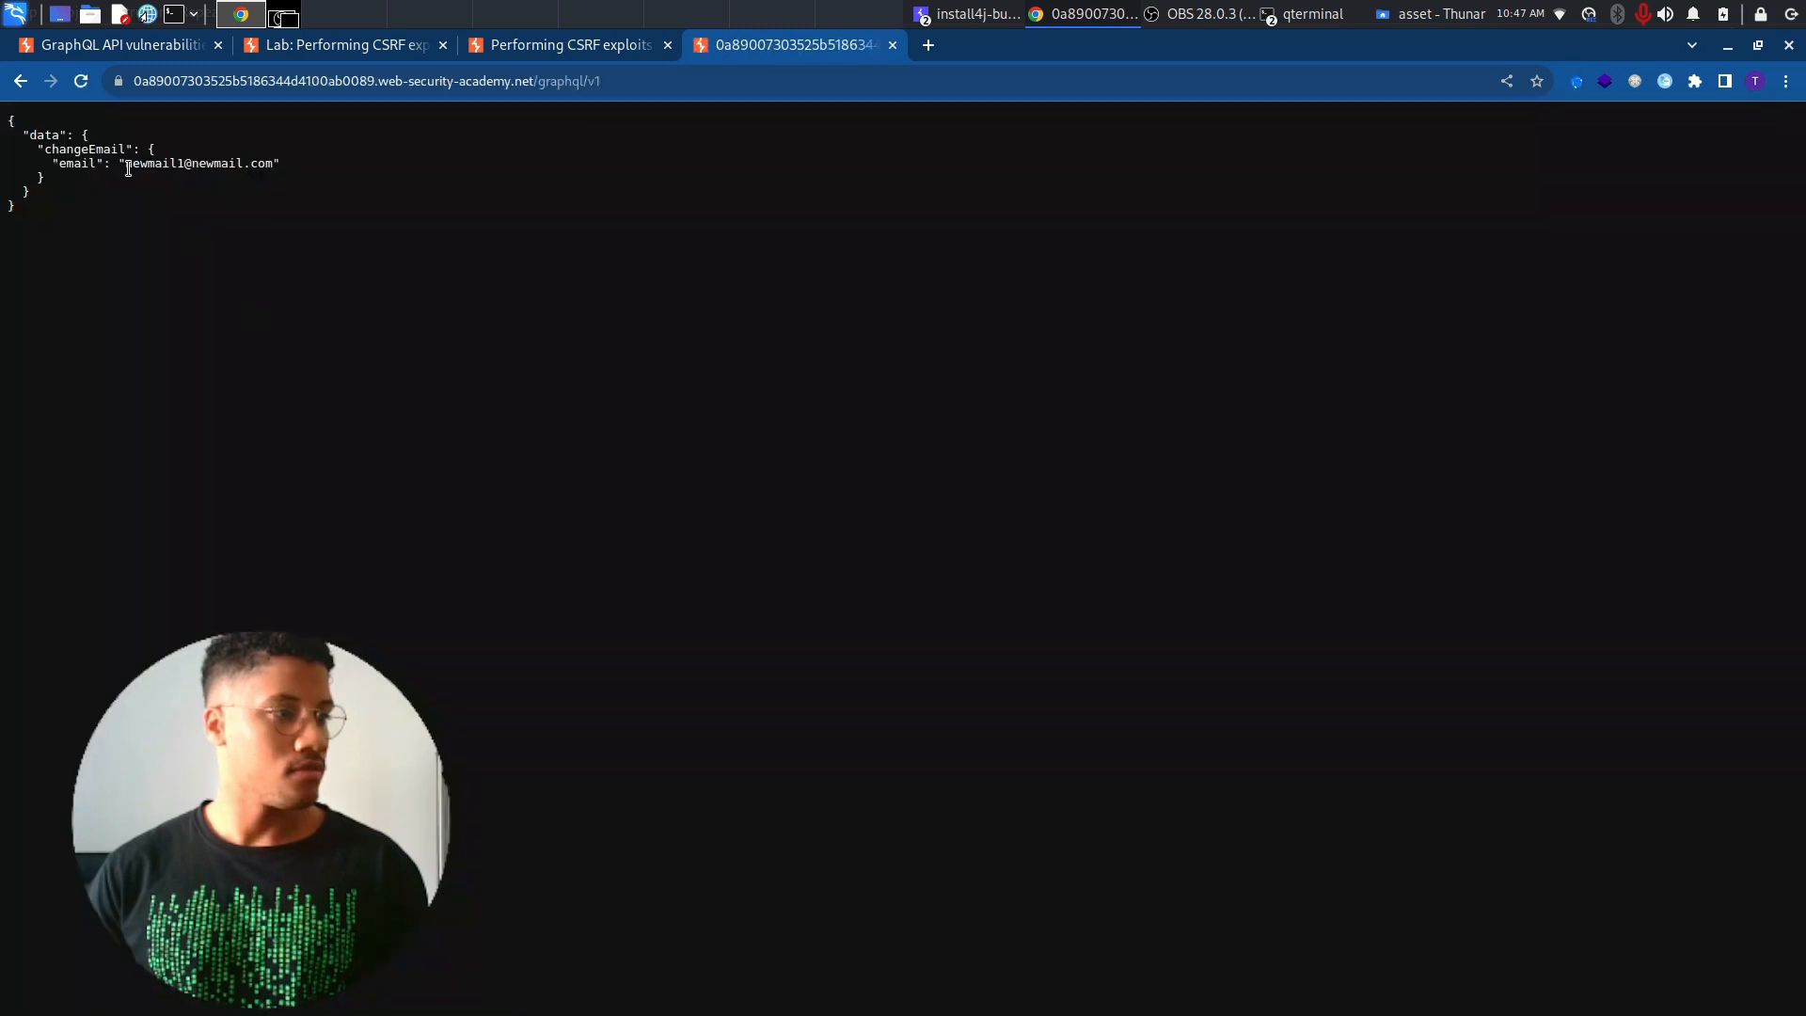
click(565, 45)
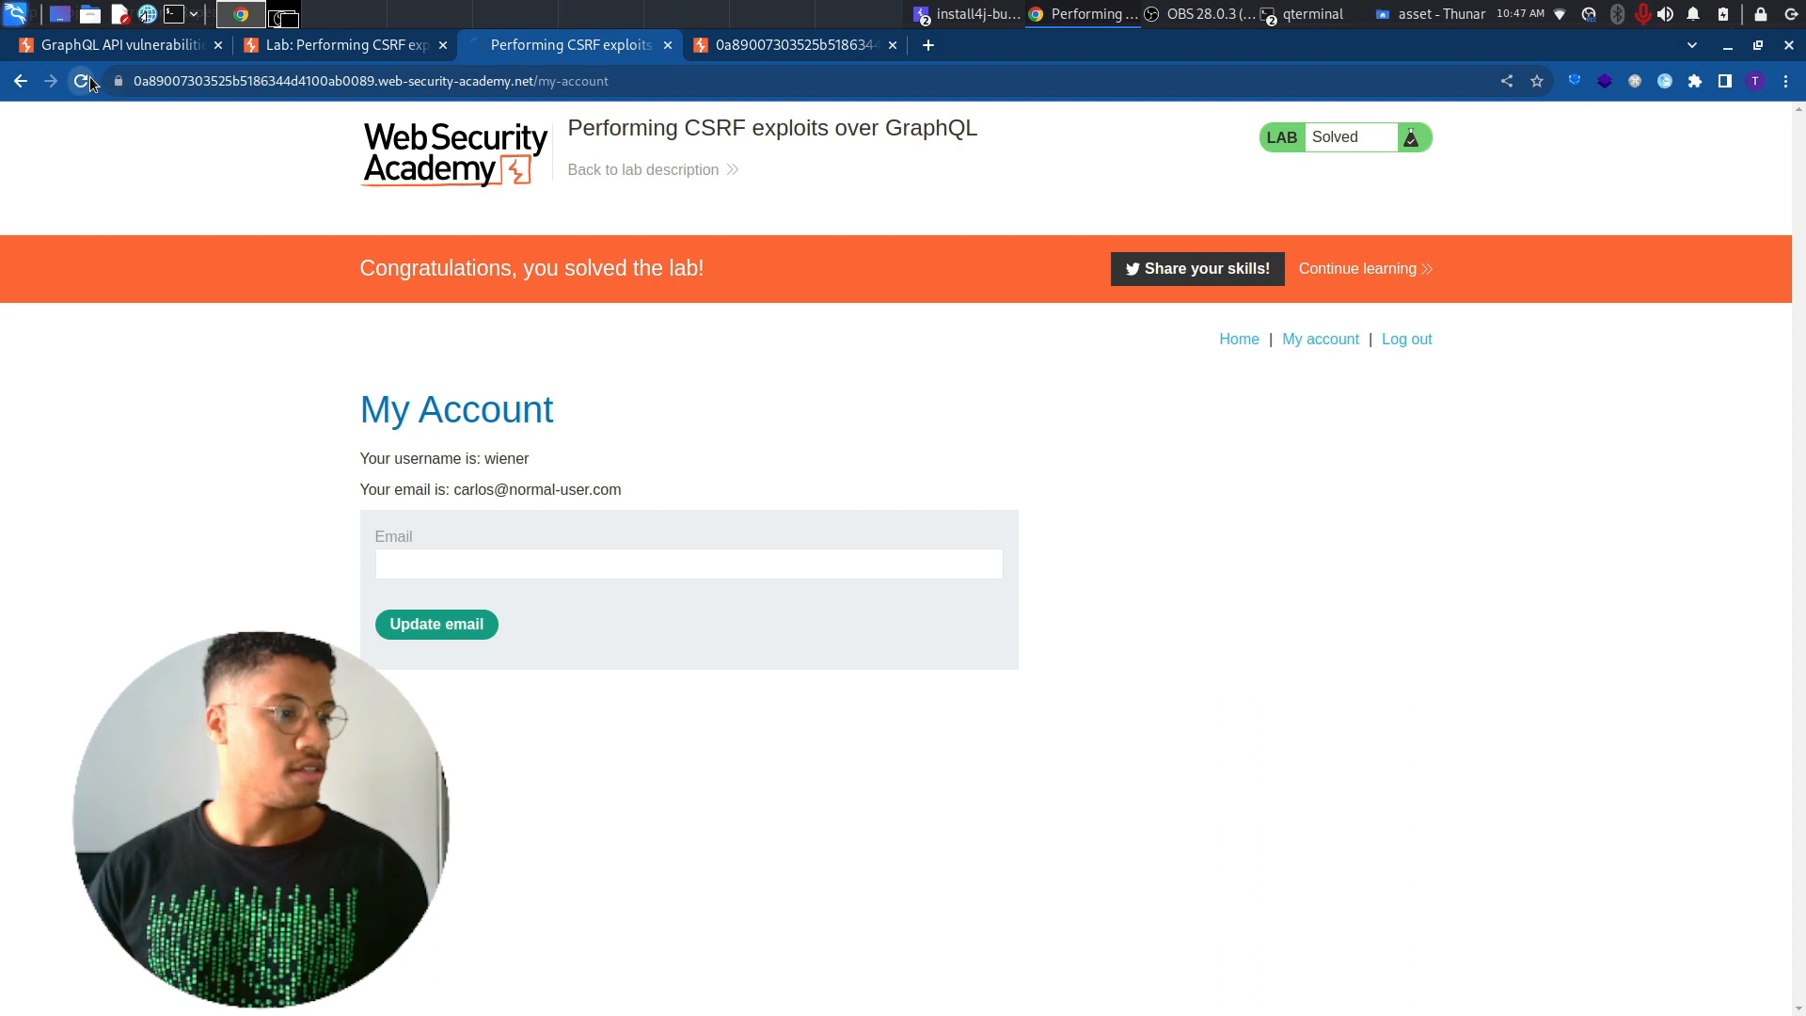
click(81, 81)
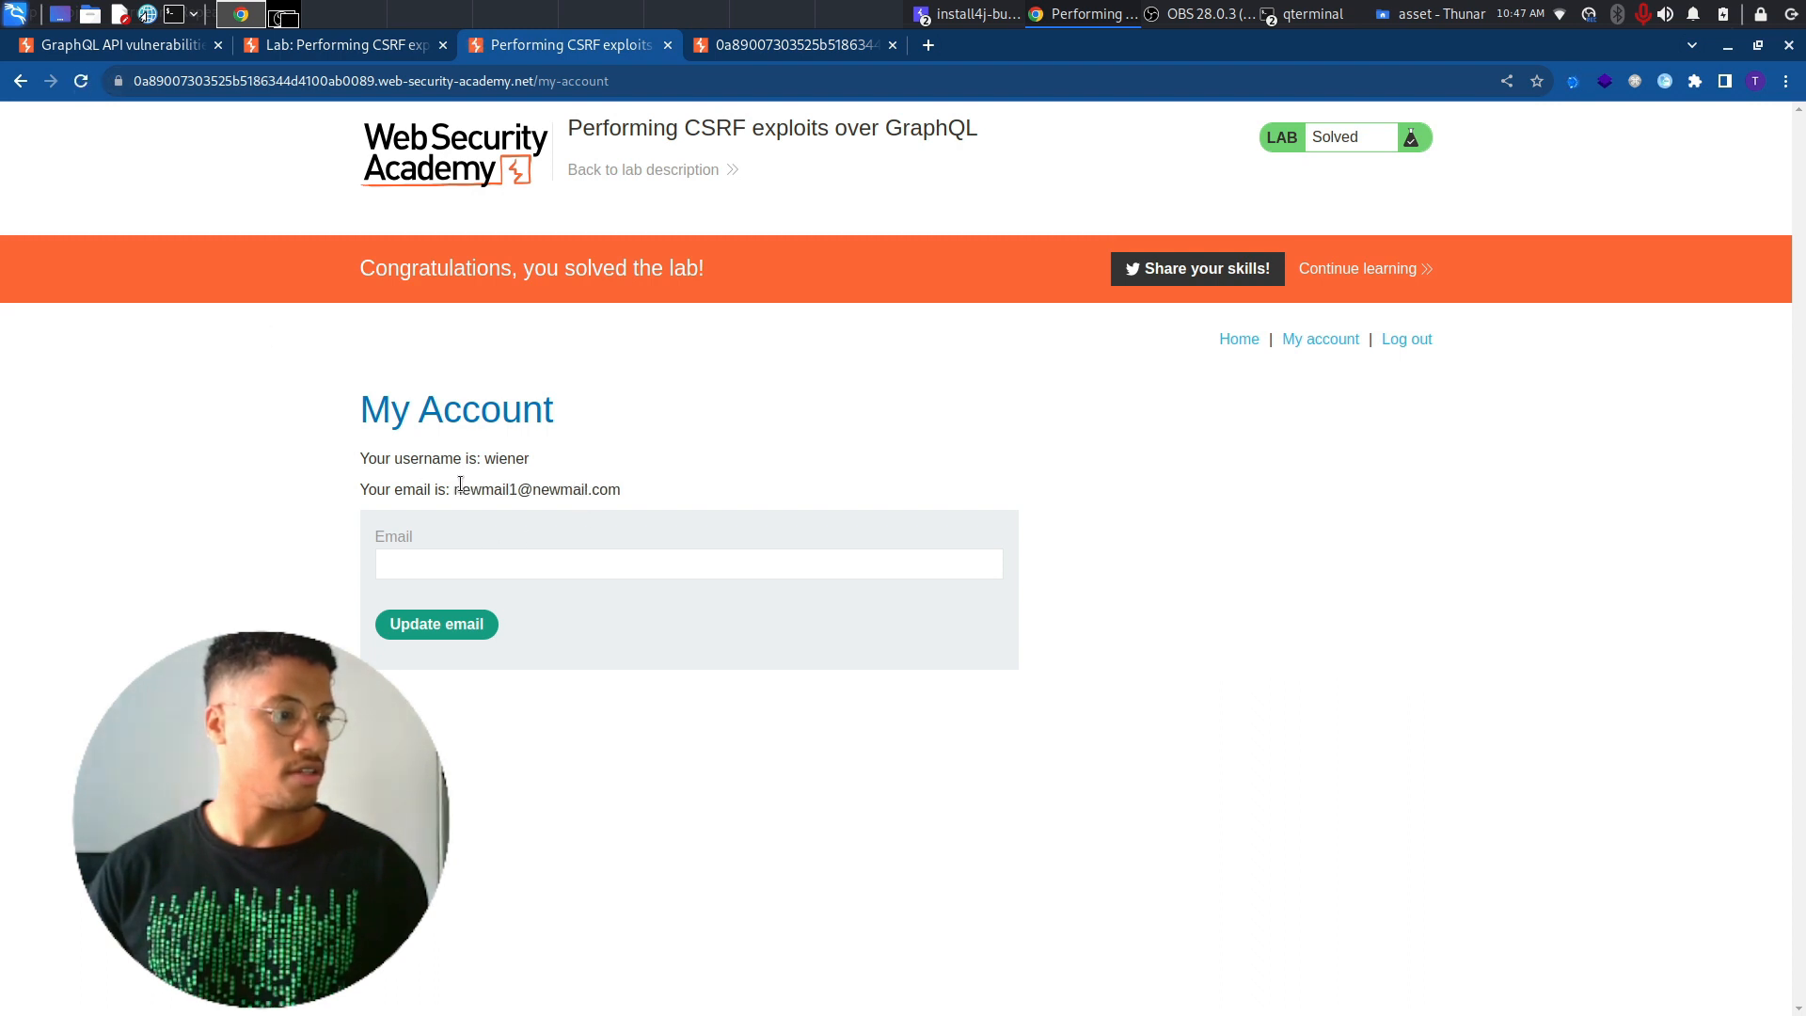